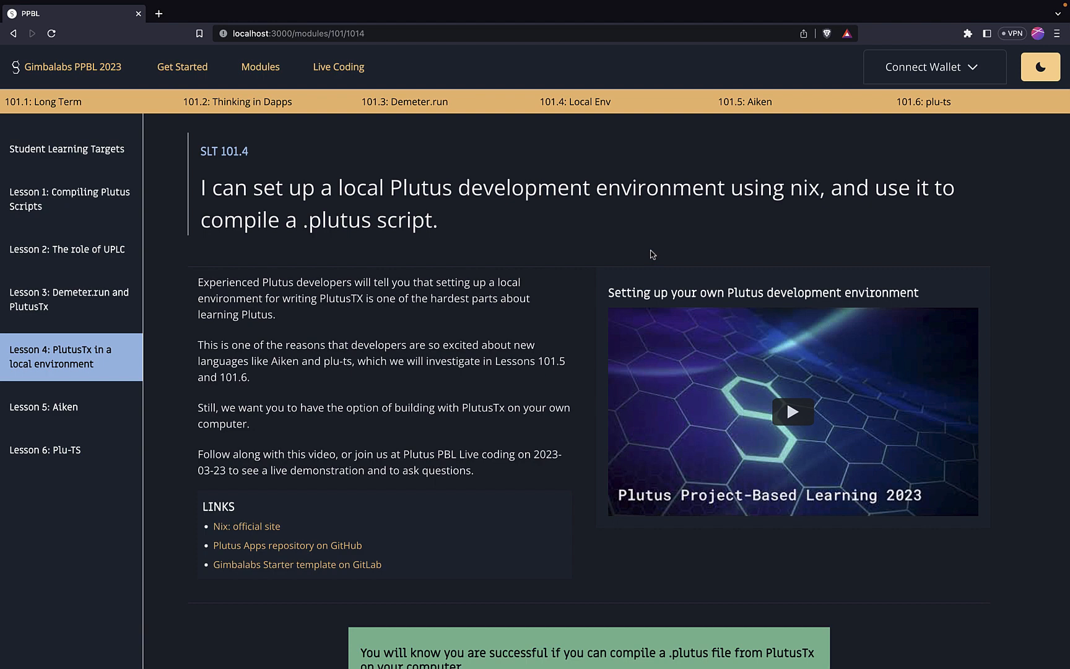
{"action": "mouse_move", "coordinate": [525, 303]}
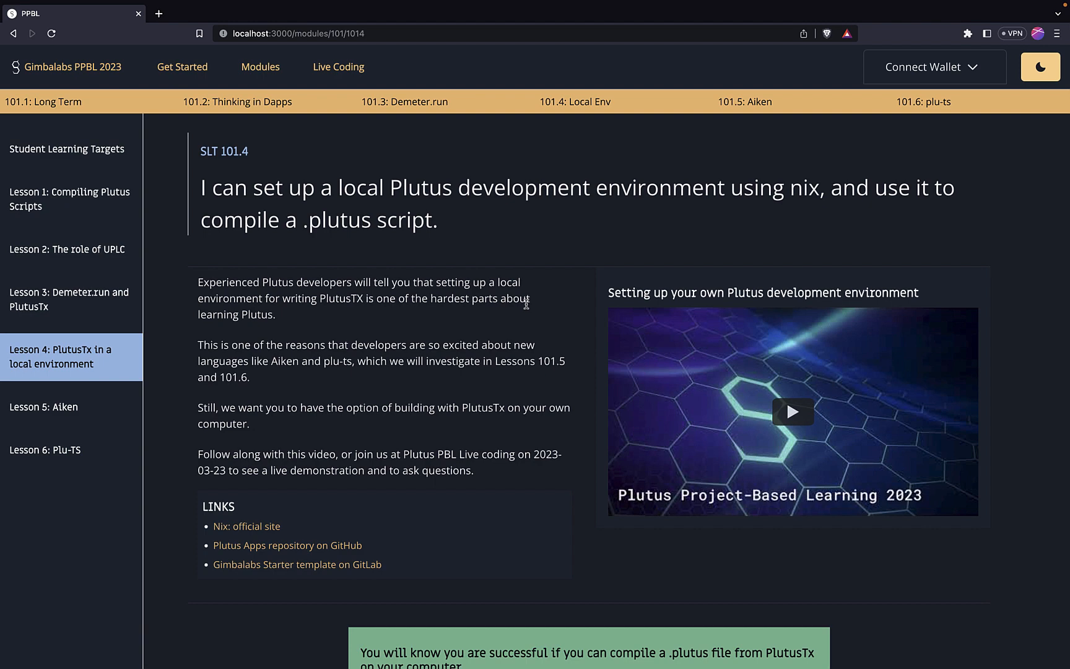
{"action": "mouse_move", "coordinate": [493, 321]}
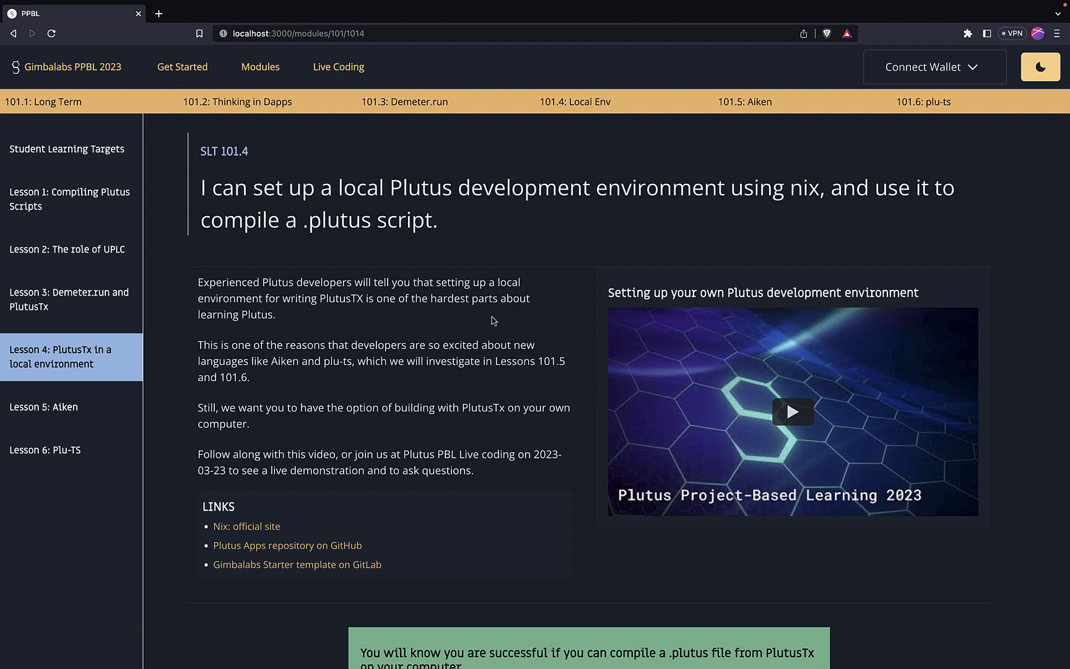
{"action": "mouse_move", "coordinate": [288, 509]}
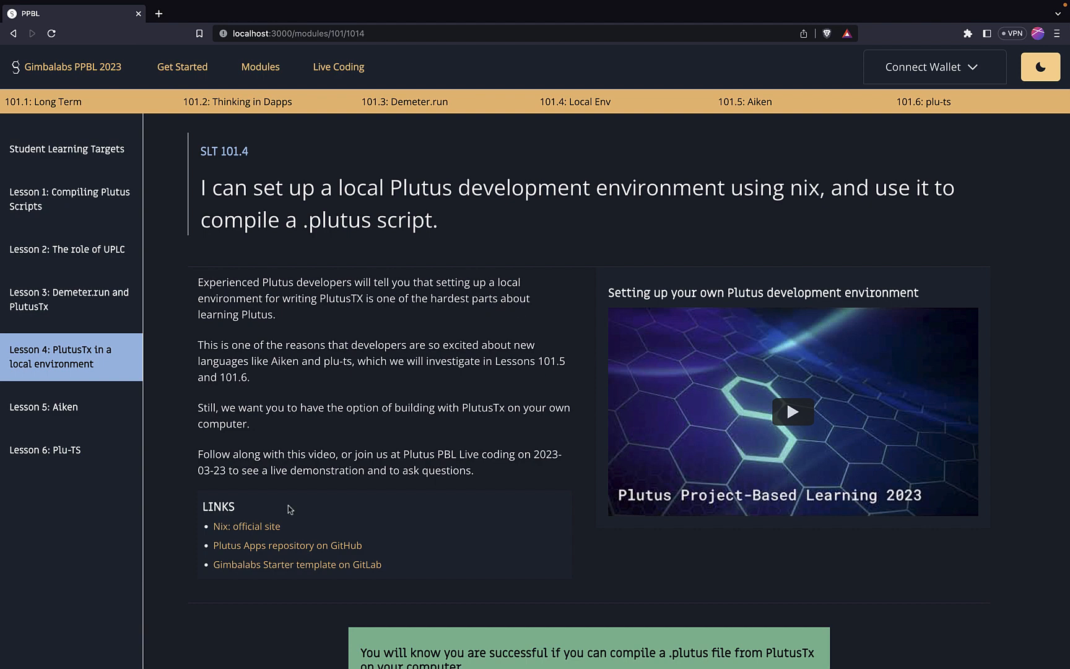
{"action": "mouse_move", "coordinate": [245, 526]}
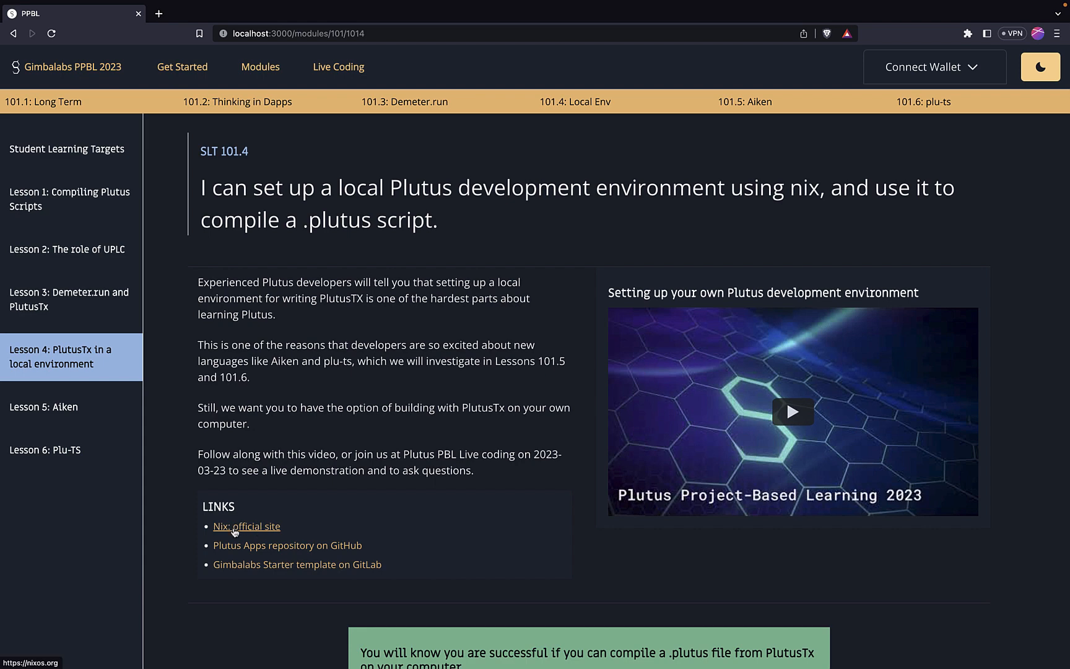
- Open the Nix official site and the PPBL 2023 Plutus template repo from Lesson 4, then scroll to the Step by Step guide
{"action": "left_click", "coordinate": [245, 525]}
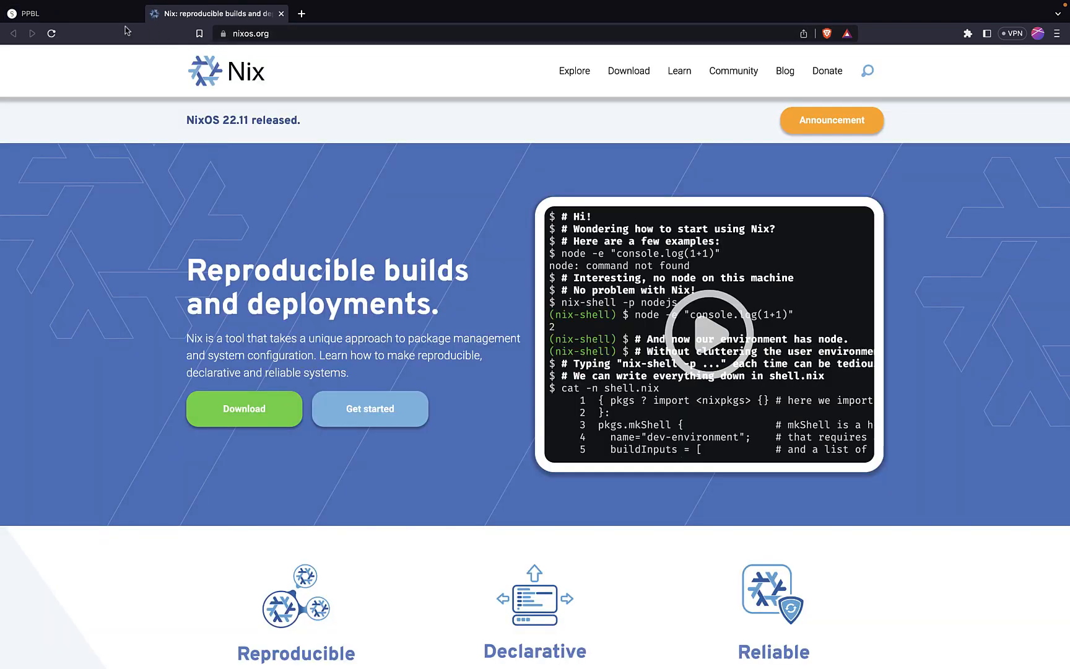
{"action": "left_click", "coordinate": [68, 12]}
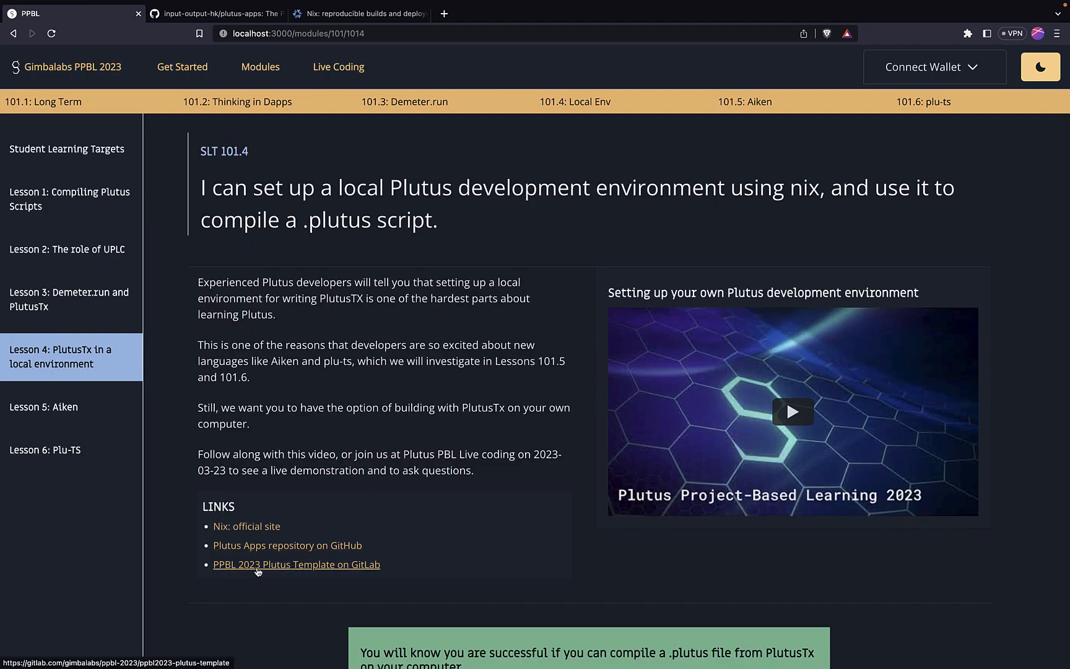
{"action": "left_click", "coordinate": [296, 563]}
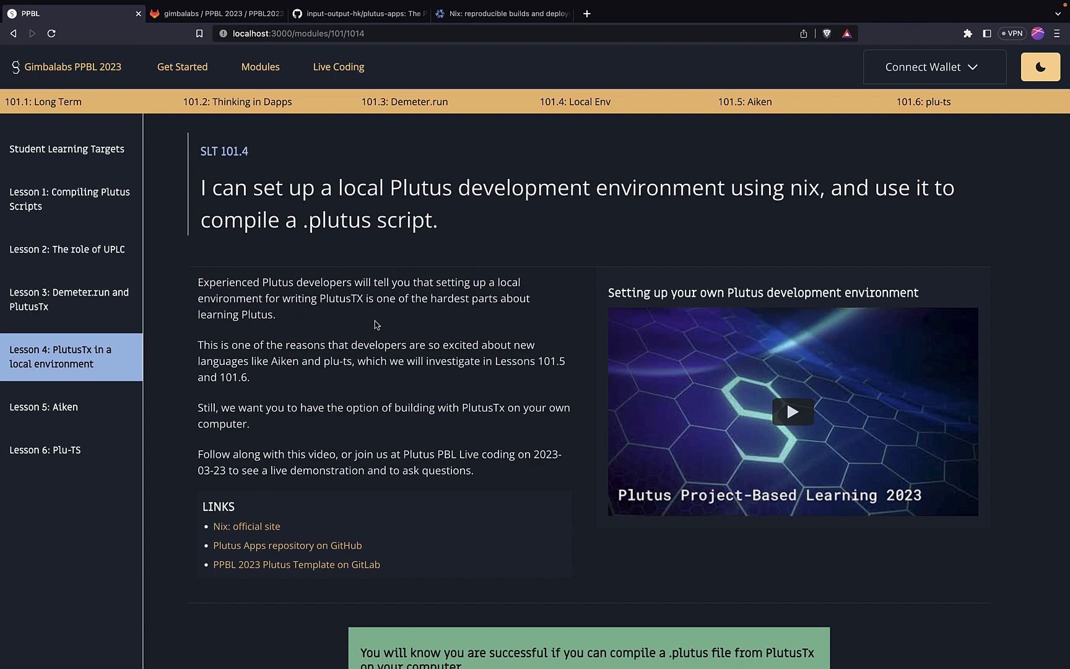
{"action": "scroll", "scroll_direction": "down", "scroll_amount": 3}
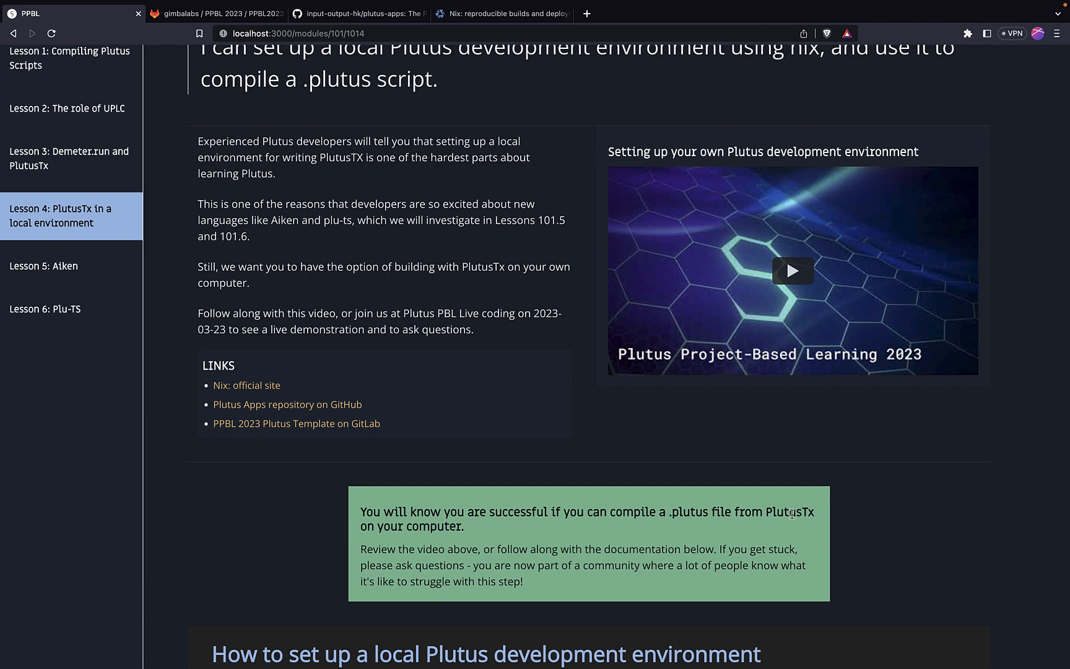
{"action": "scroll", "scroll_direction": "down", "scroll_amount": 3}
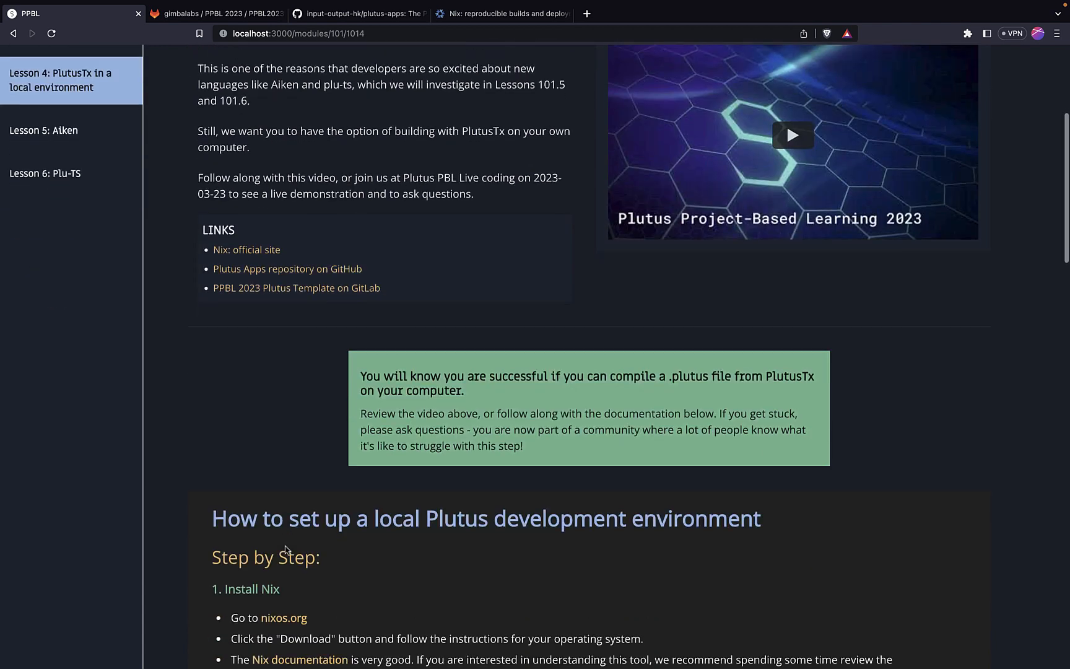
{"action": "scroll", "scroll_direction": "down", "scroll_amount": 3}
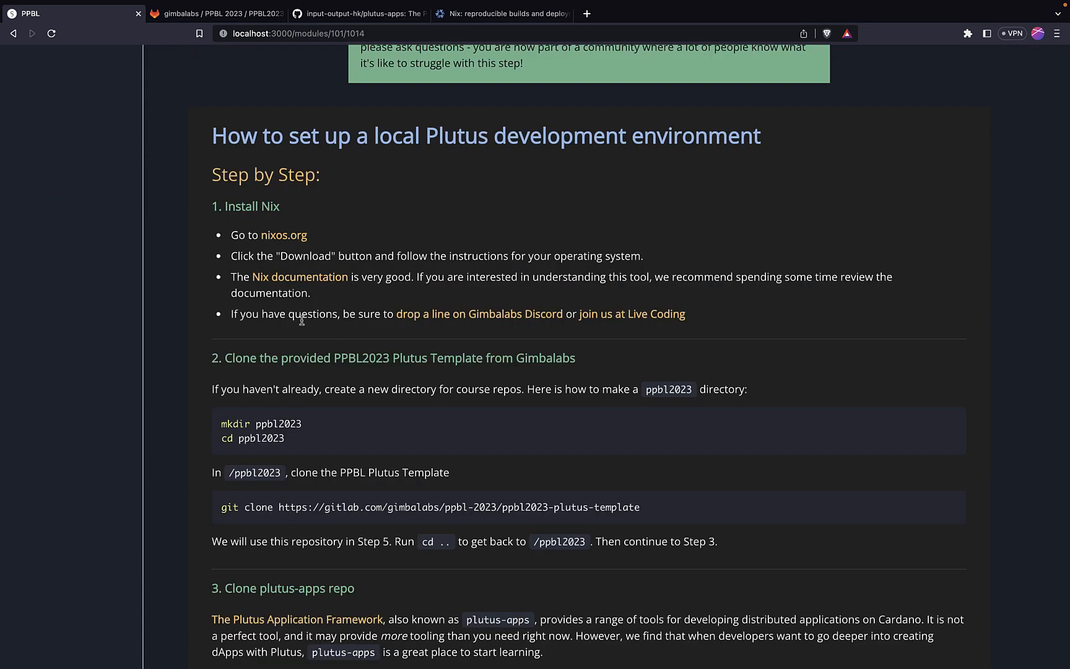
{"action": "mouse_move", "coordinate": [282, 235]}
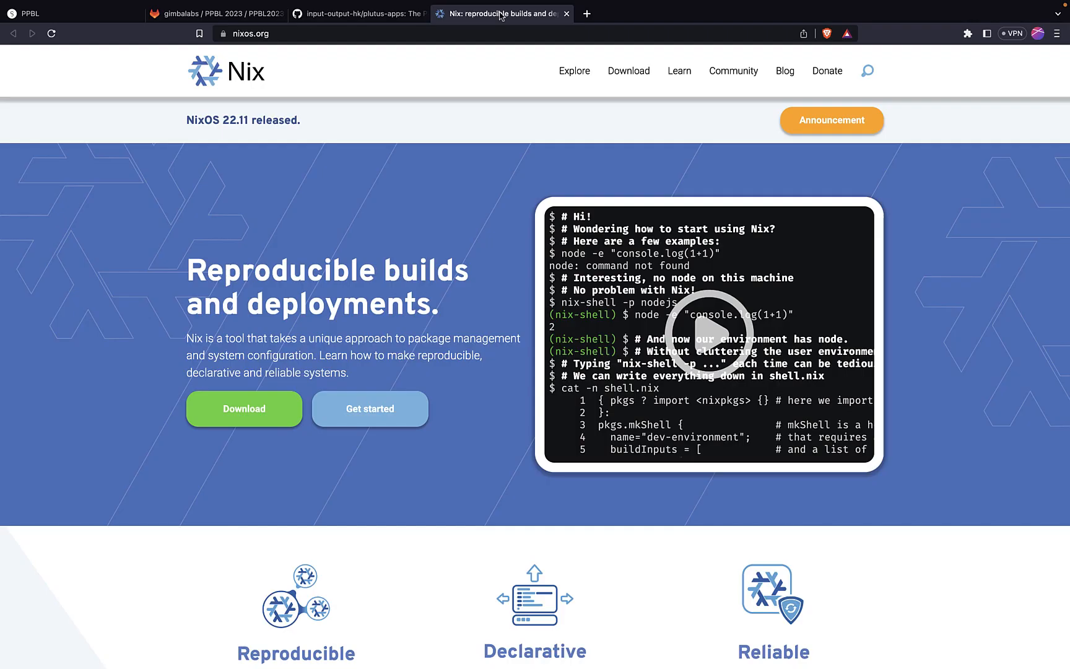
{"action": "mouse_move", "coordinate": [299, 351]}
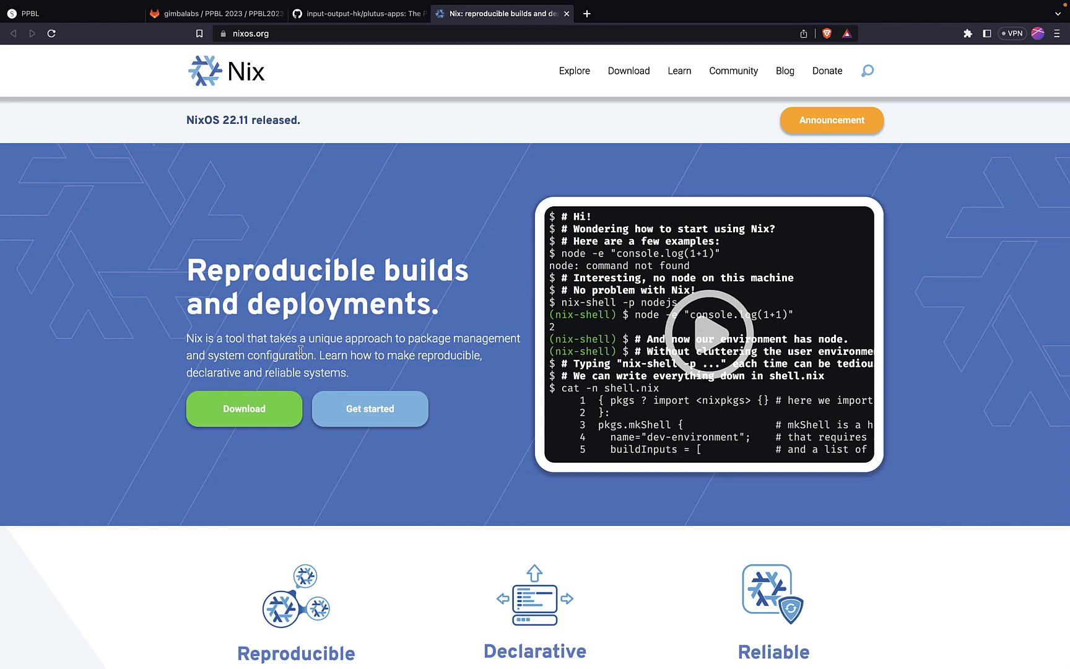
- View the nixos.org Download install commands, then open the 'First steps with Nix' guide from Learn
{"action": "left_click", "coordinate": [244, 409]}
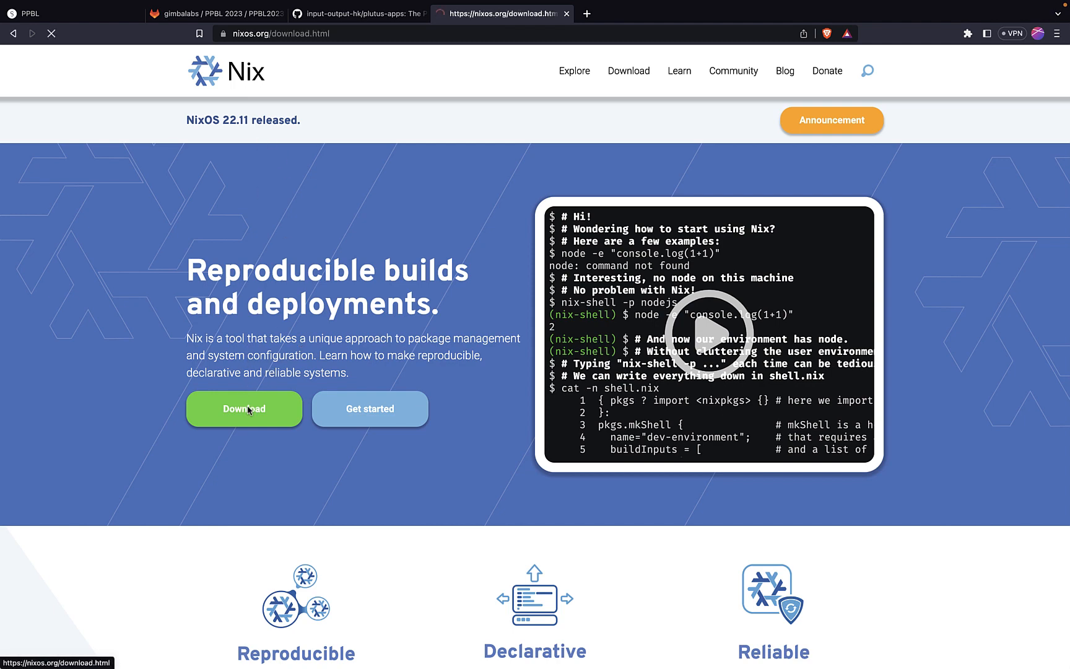
{"action": "left_click", "coordinate": [244, 409]}
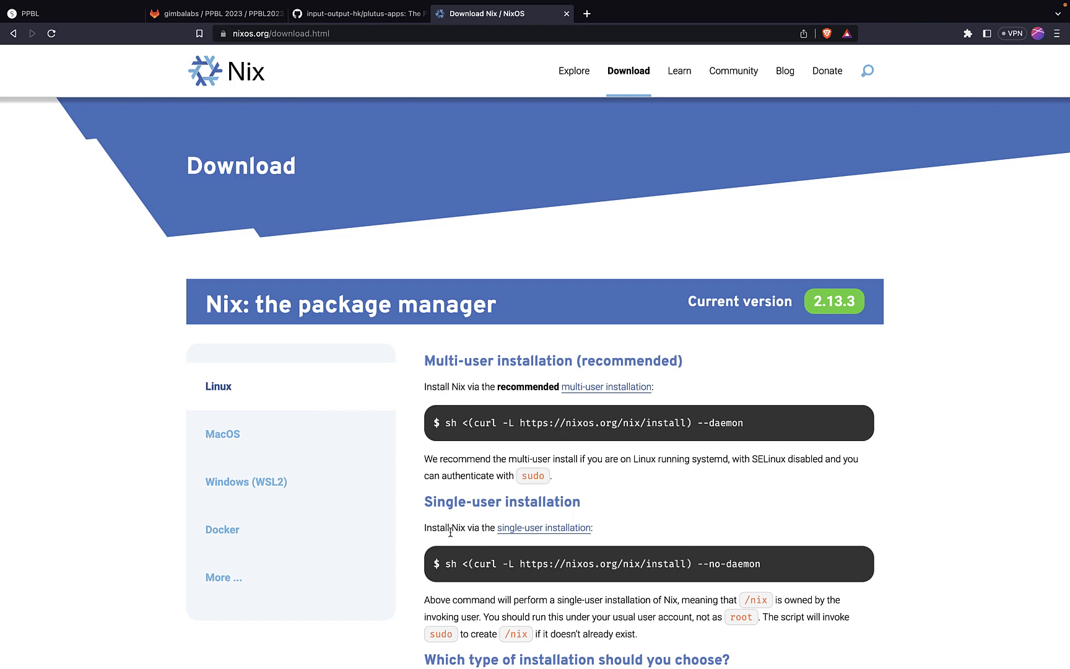
{"action": "mouse_move", "coordinate": [316, 213]}
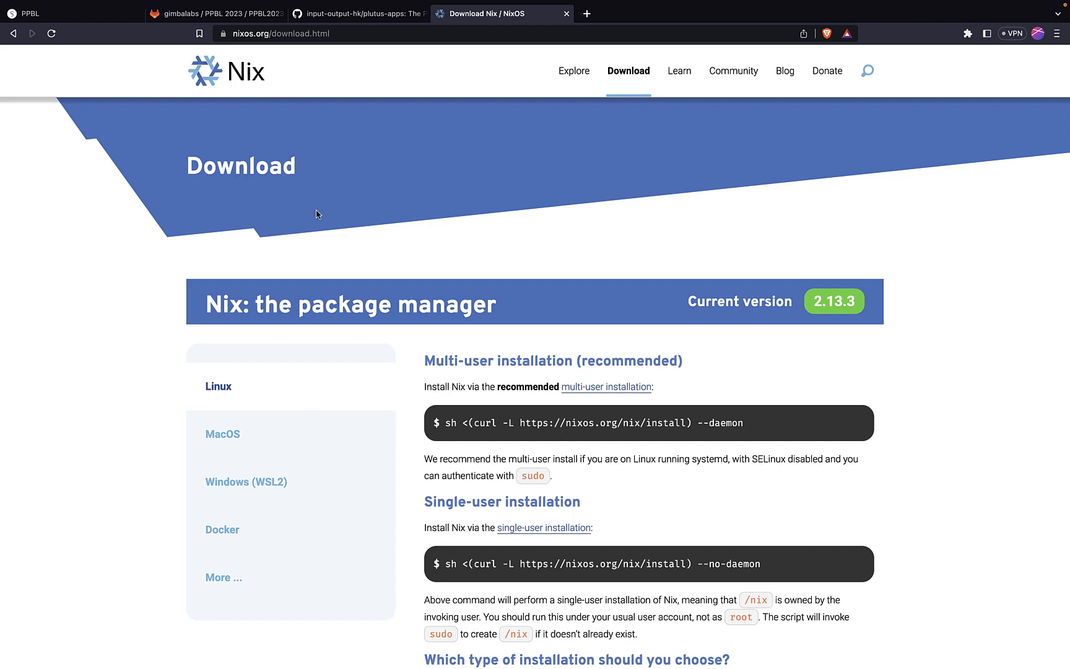
{"action": "scroll", "scroll_direction": "down", "scroll_amount": 3}
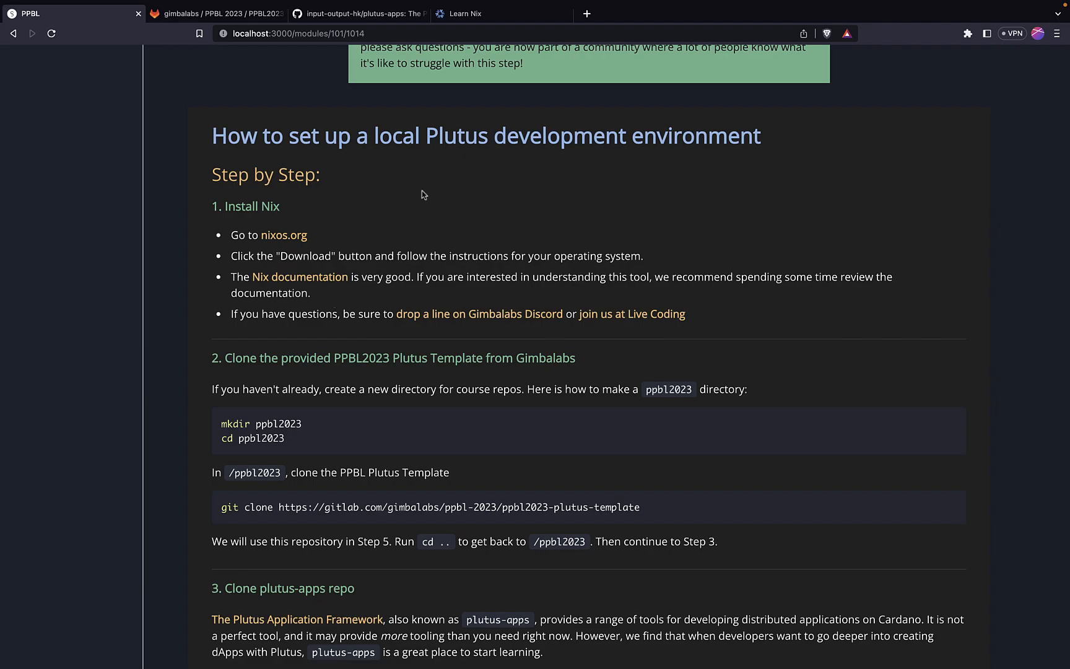
{"action": "left_click", "coordinate": [464, 13]}
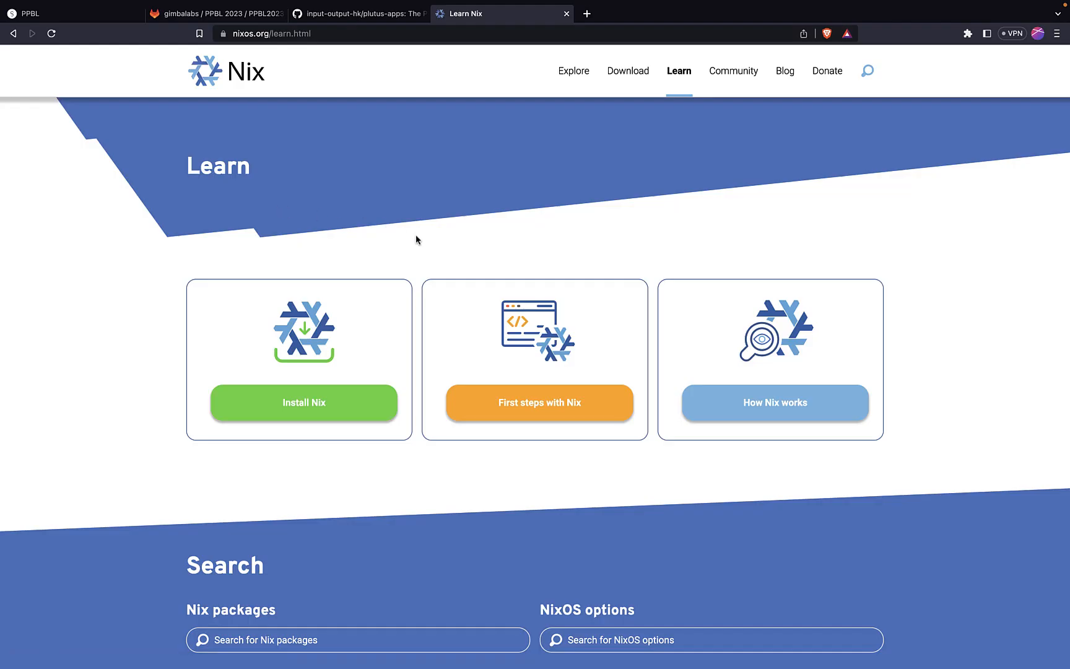
{"action": "mouse_move", "coordinate": [525, 372]}
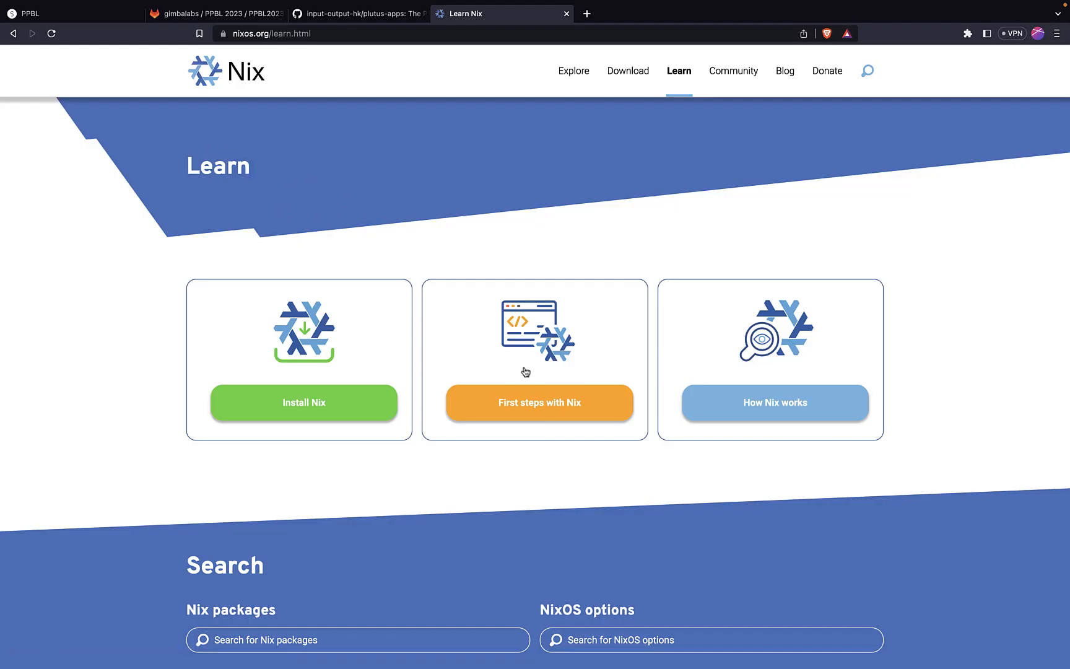
{"action": "left_click", "coordinate": [539, 403]}
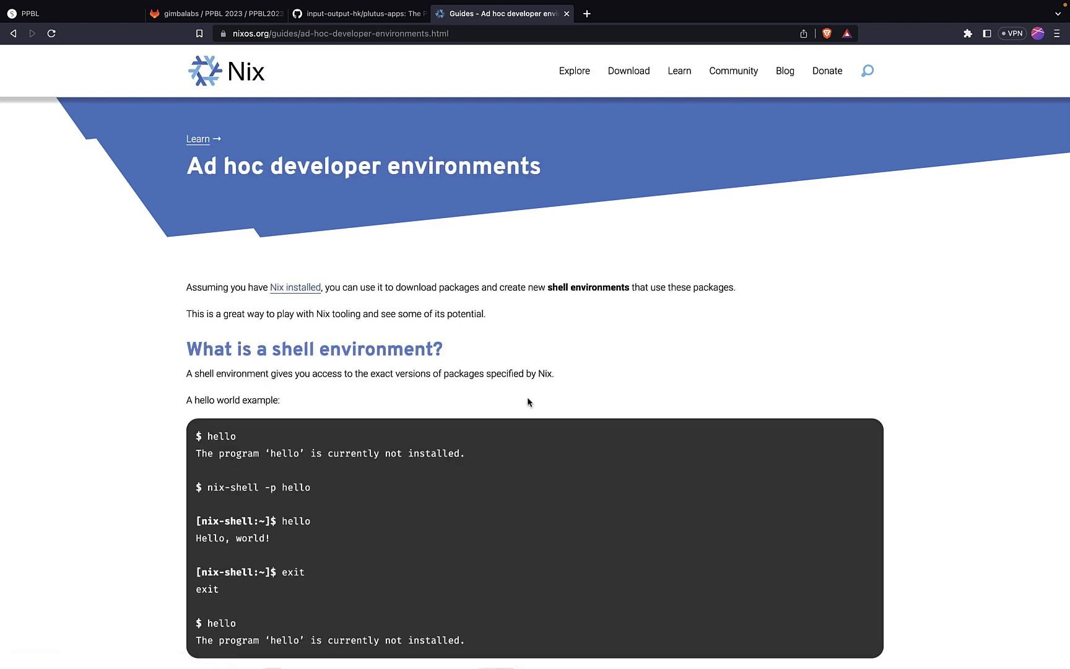
{"action": "mouse_move", "coordinate": [247, 253]}
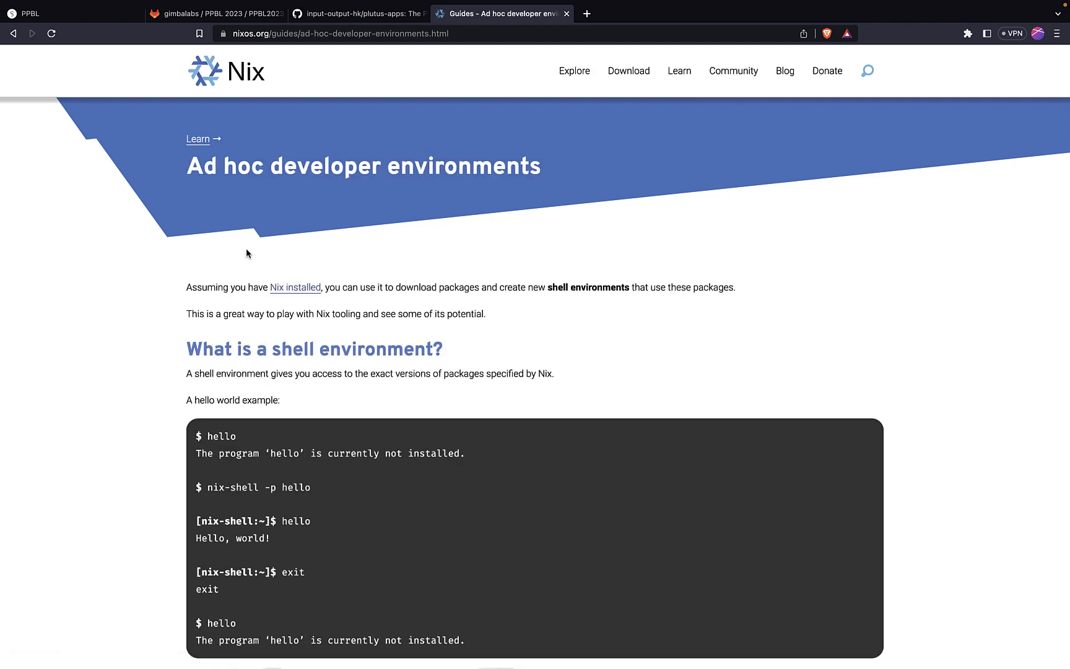
{"action": "mouse_move", "coordinate": [239, 250]}
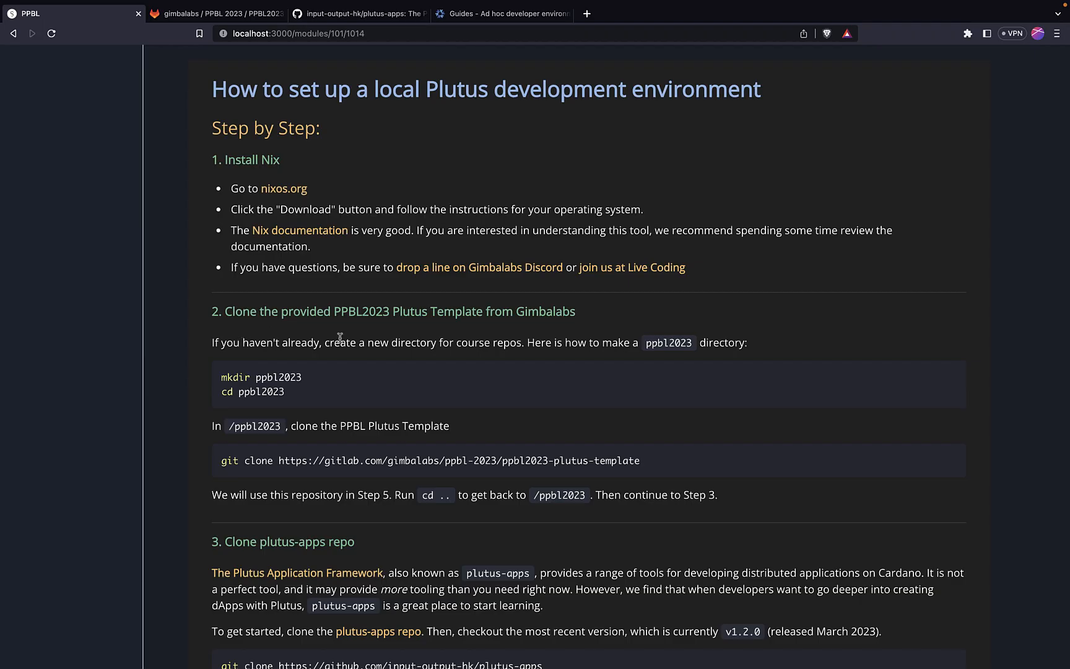
{"action": "mouse_move", "coordinate": [471, 329]}
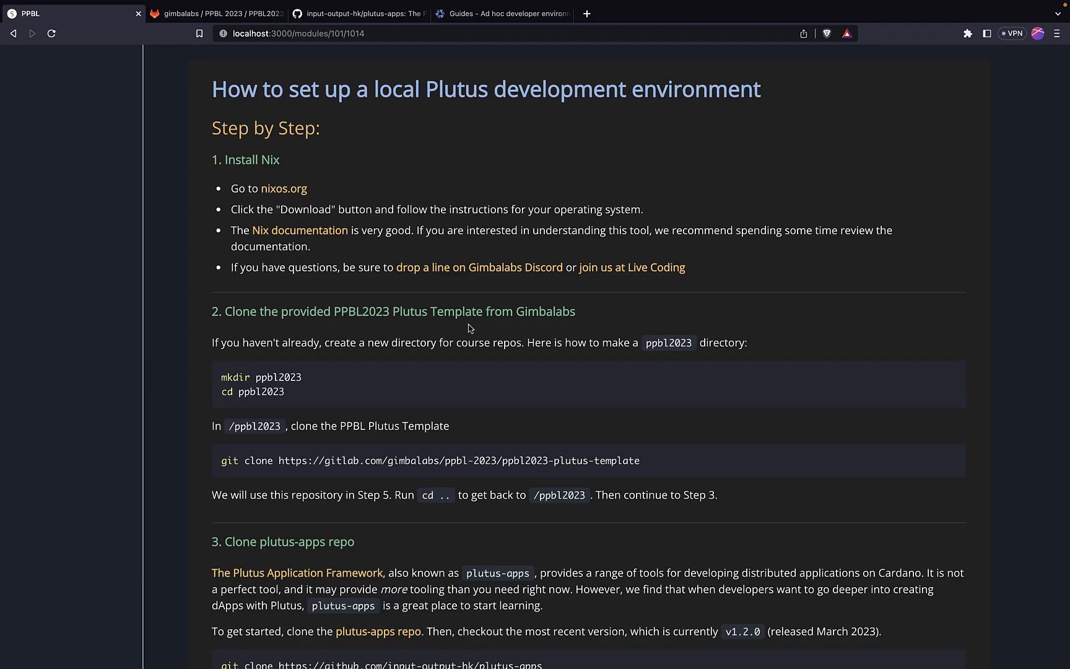
{"action": "mouse_move", "coordinate": [239, 242]}
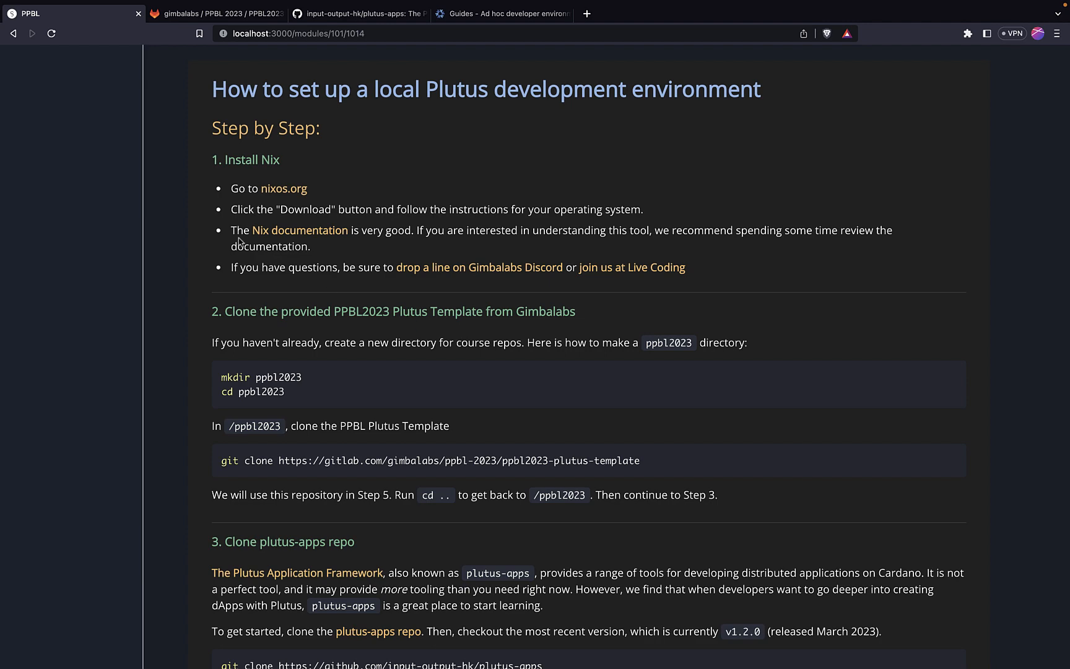
{"action": "mouse_move", "coordinate": [437, 411]}
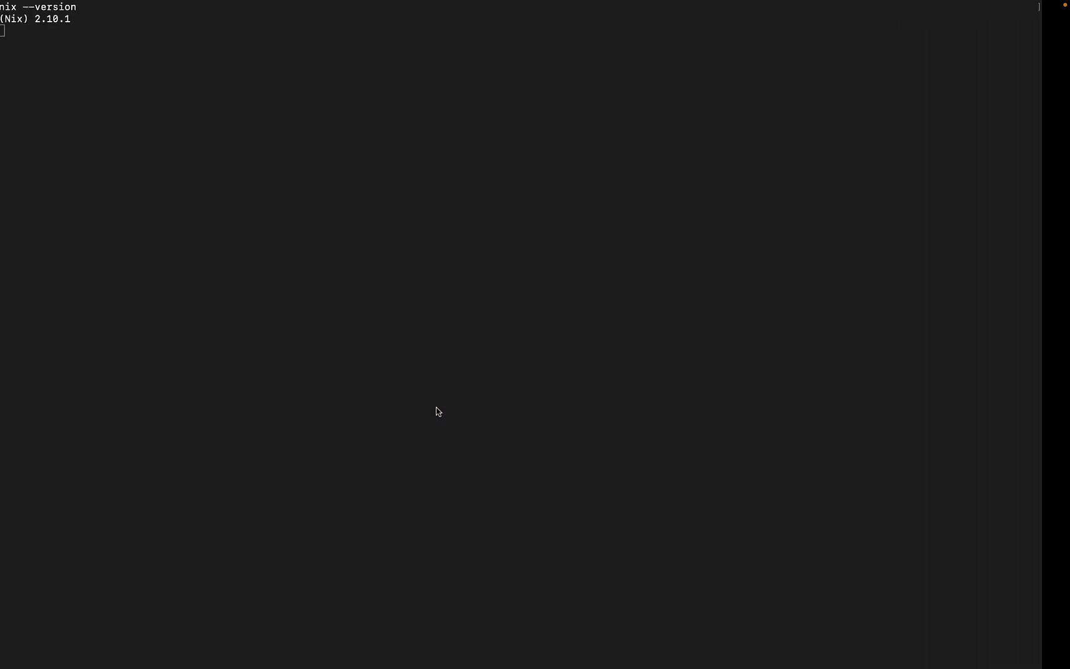
- Create the ppbl2023 directory, move into it, and enter the git clone command for the ppbl2023-plutus-template repo
{"action": "type", "text": "mkdir"}
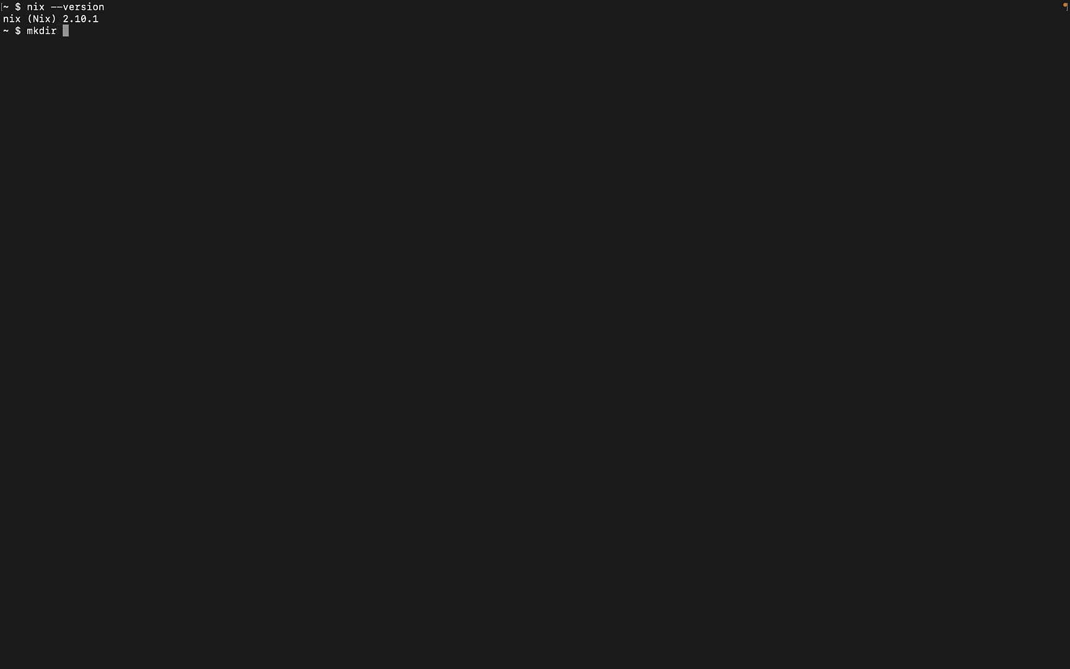
{"action": "type", "text": "ppb1"}
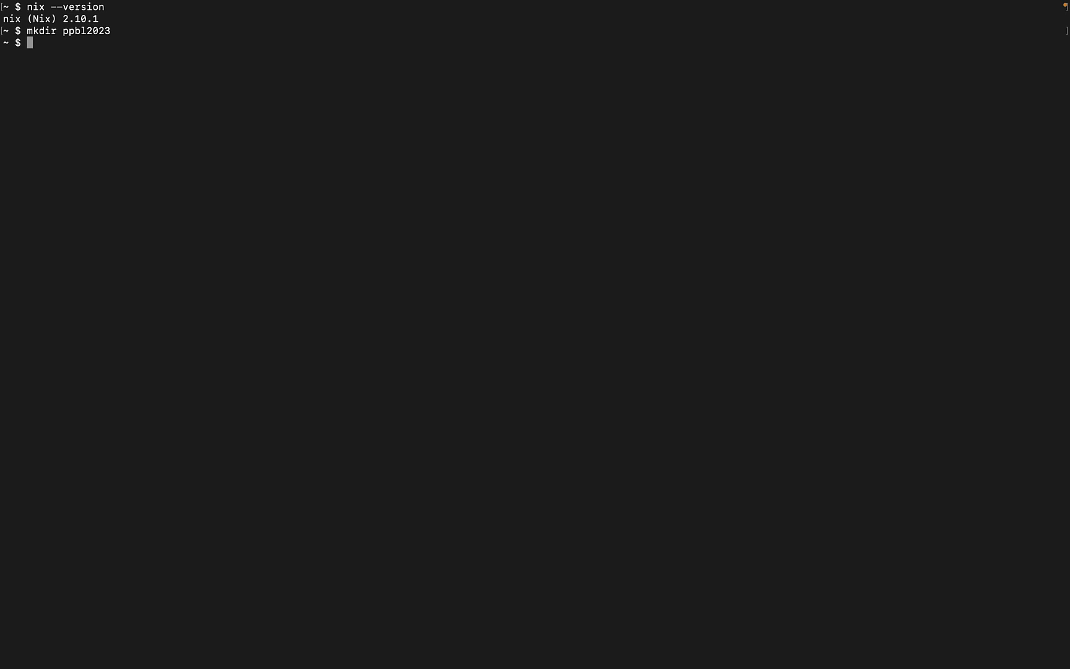
{"action": "type", "text": "cd ppbl2023"}
{"action": "type", "text": "ls"}
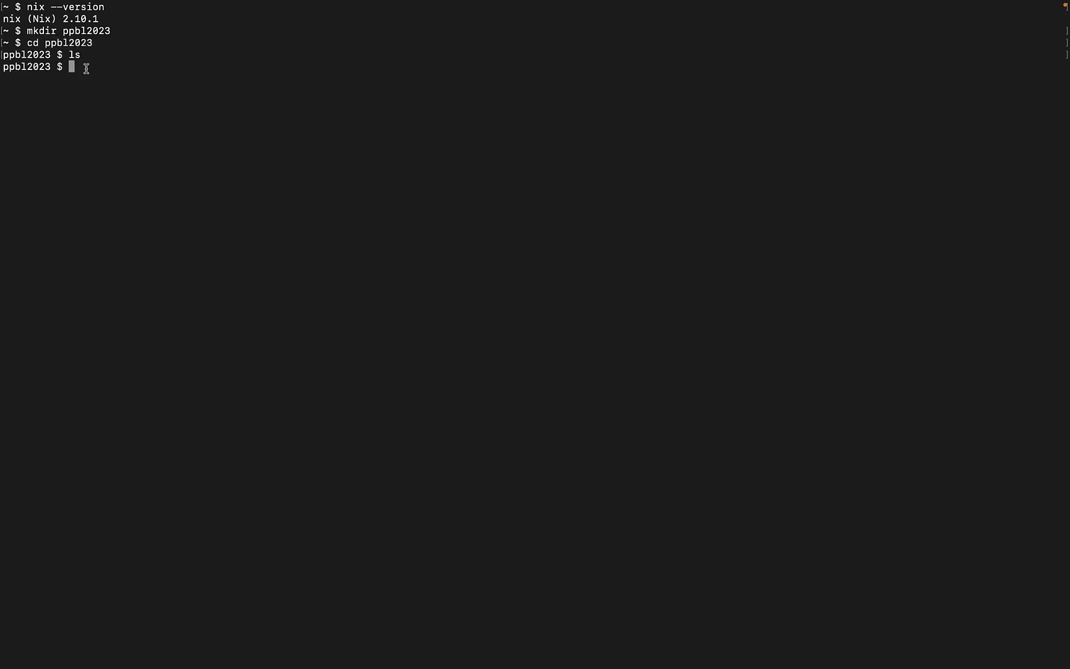
{"action": "mouse_move", "coordinate": [89, 98]}
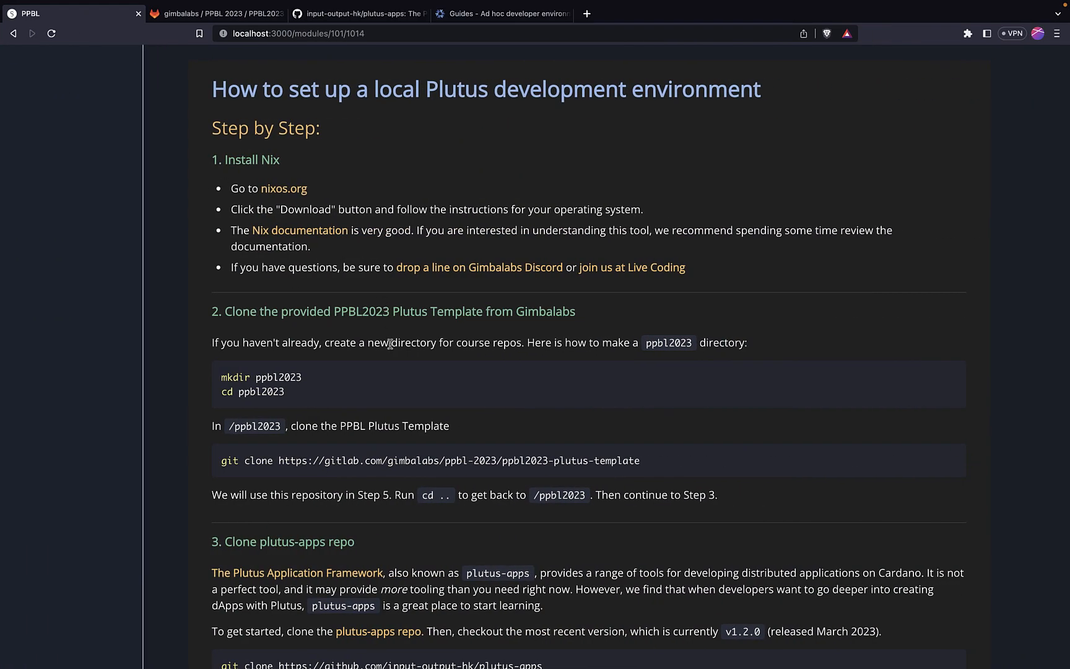
{"action": "mouse_move", "coordinate": [493, 470]}
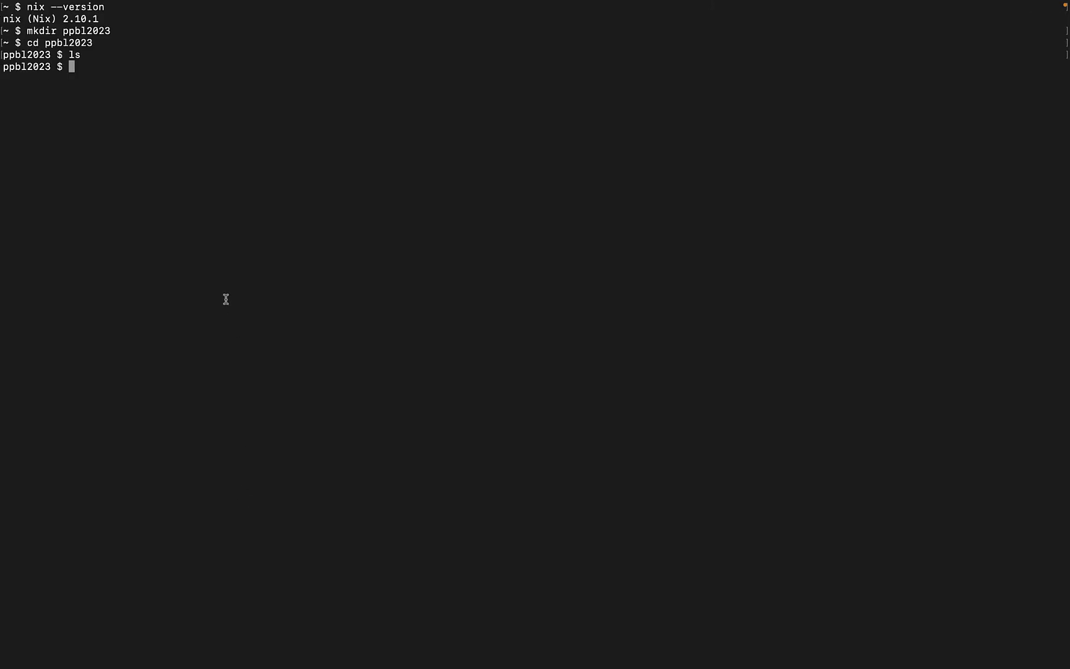
{"action": "type", "text": "git clone https://gitlab.com/gimbalabs/ppbl-2023/ppbl2023-plutus-template"}
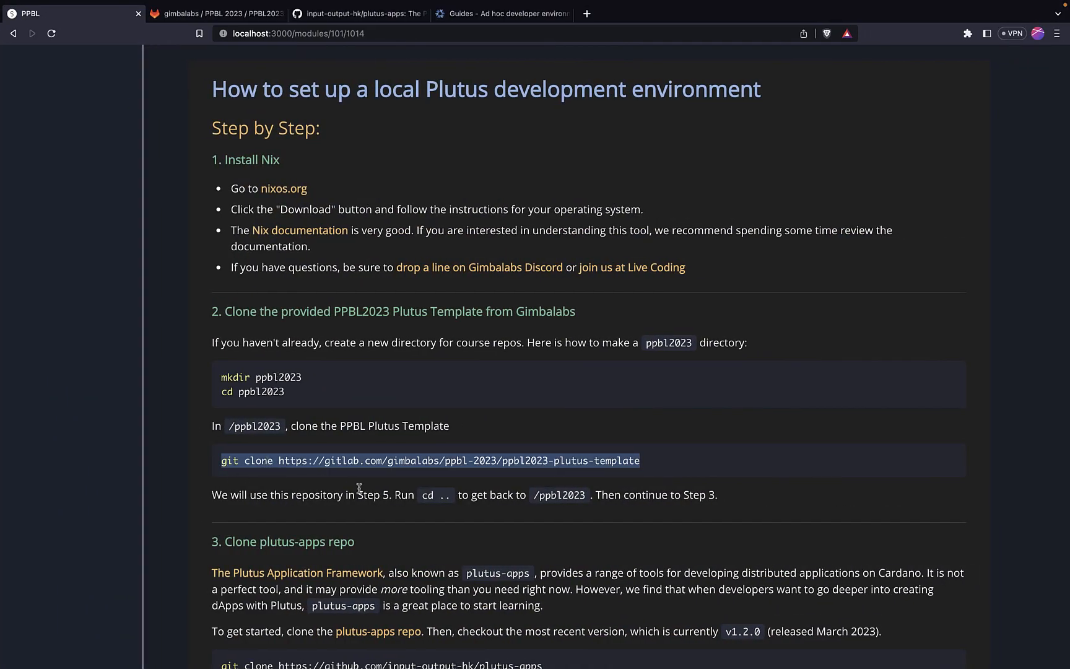
- Point out ppbl2023-plutus-template in the ppbl2023 directory listing
{"action": "scroll", "scroll_direction": "down", "scroll_amount": 3}
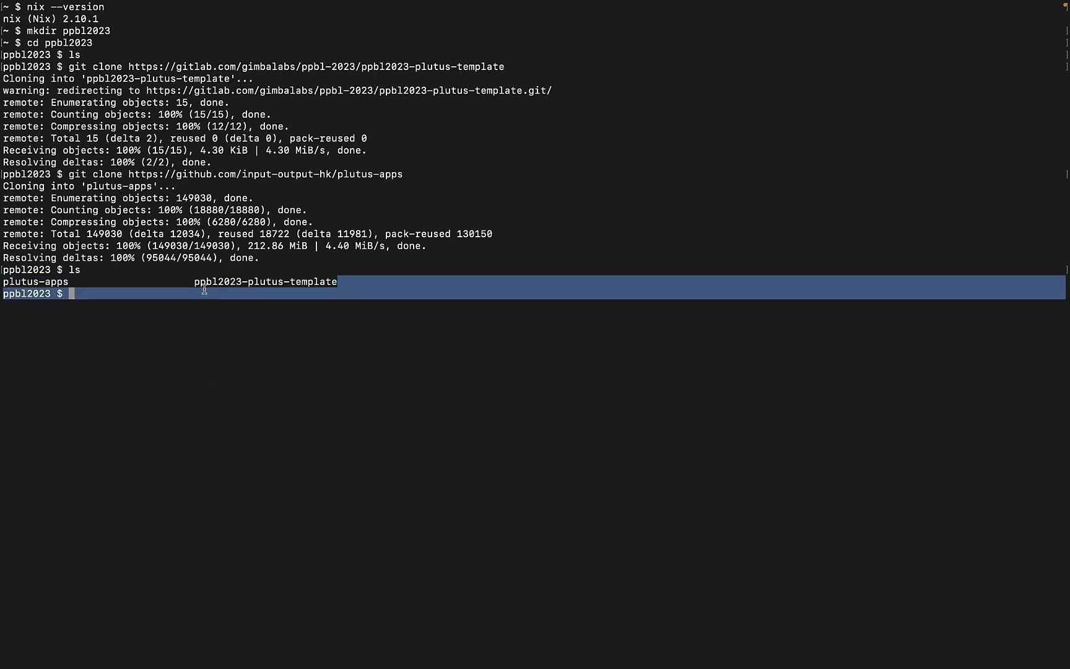
{"action": "double_click", "coordinate": [264, 281]}
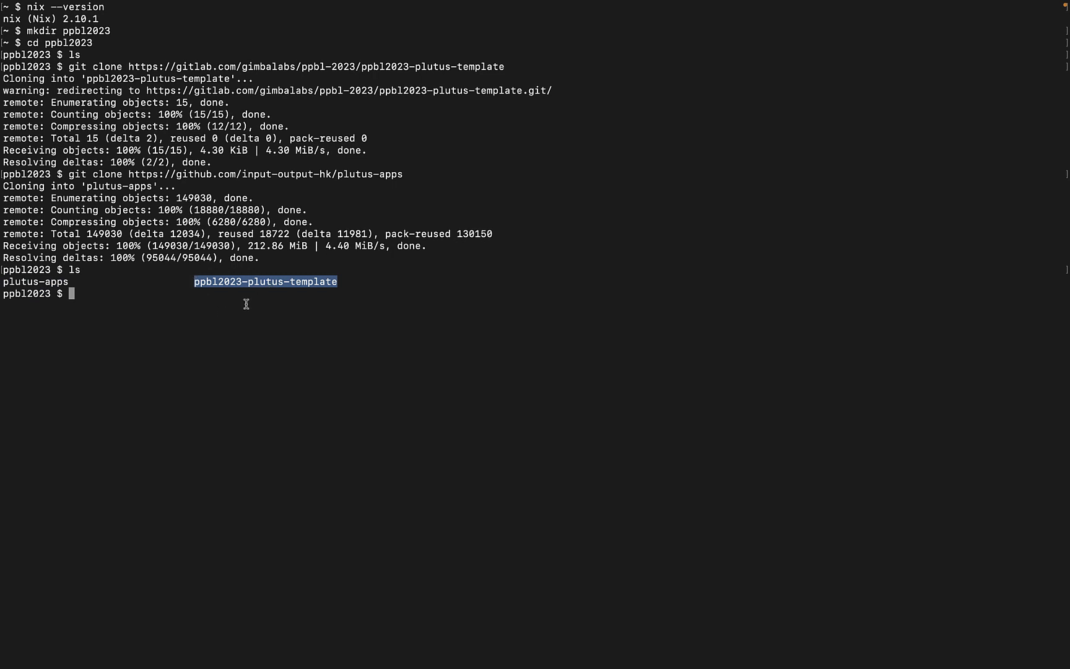
{"action": "mouse_move", "coordinate": [46, 282]}
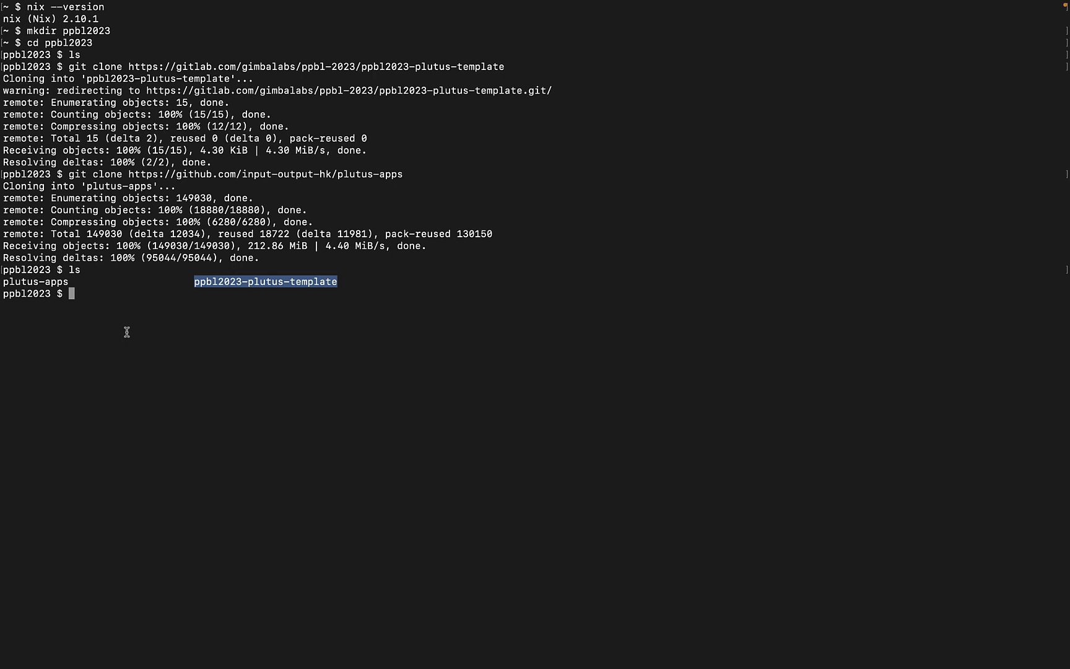
{"action": "mouse_move", "coordinate": [99, 303]}
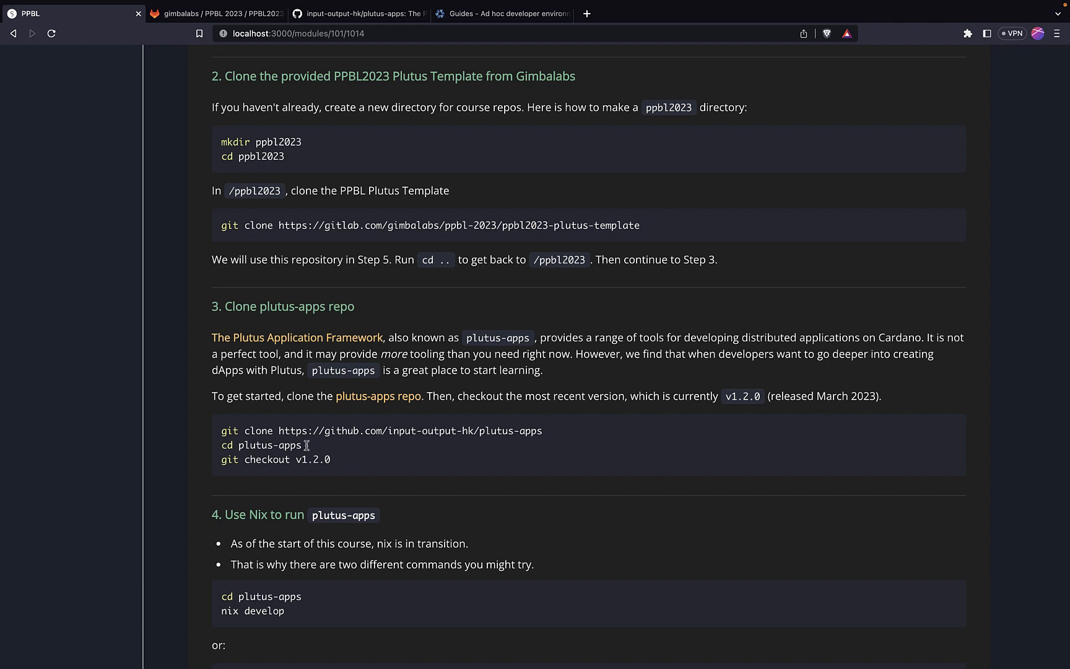
{"action": "double_click", "coordinate": [265, 445]}
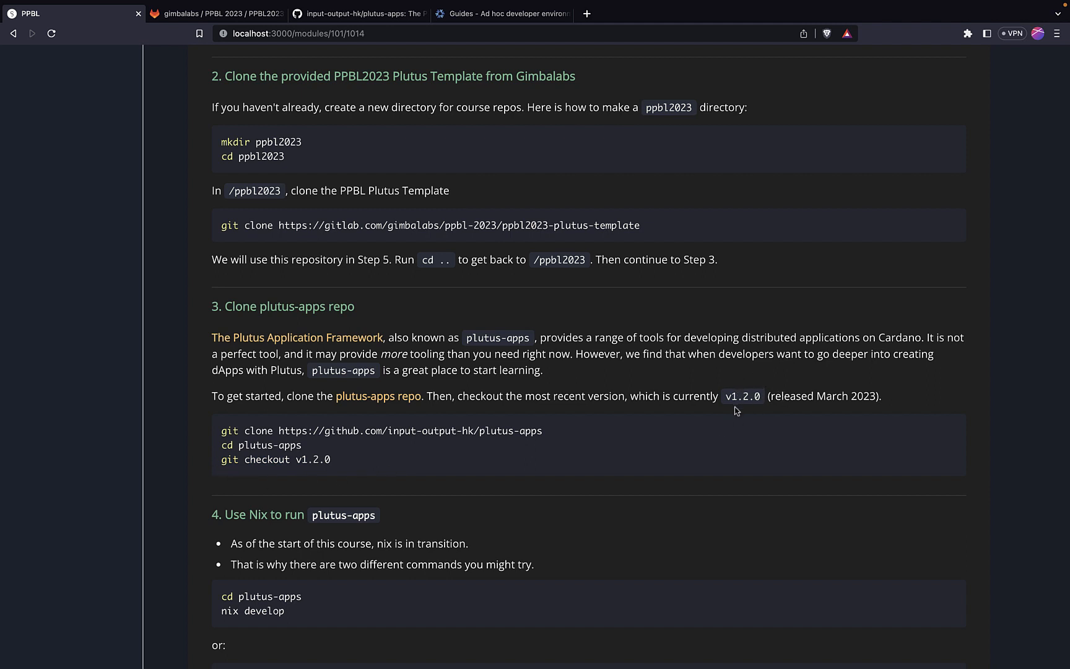
{"action": "mouse_move", "coordinate": [318, 470]}
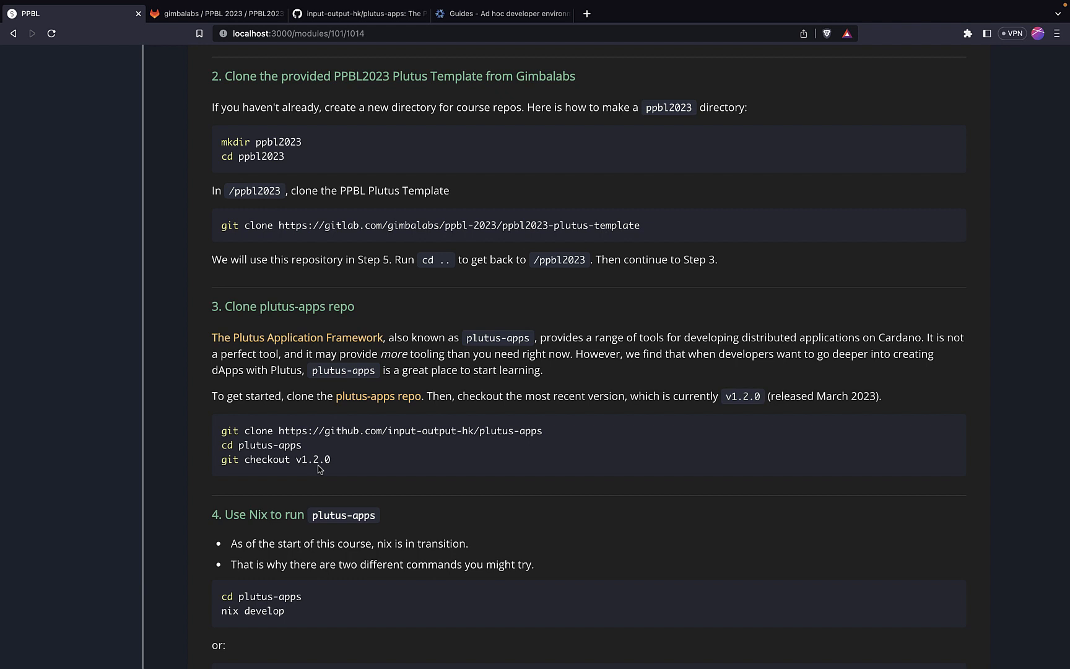
{"action": "mouse_move", "coordinate": [710, 422]}
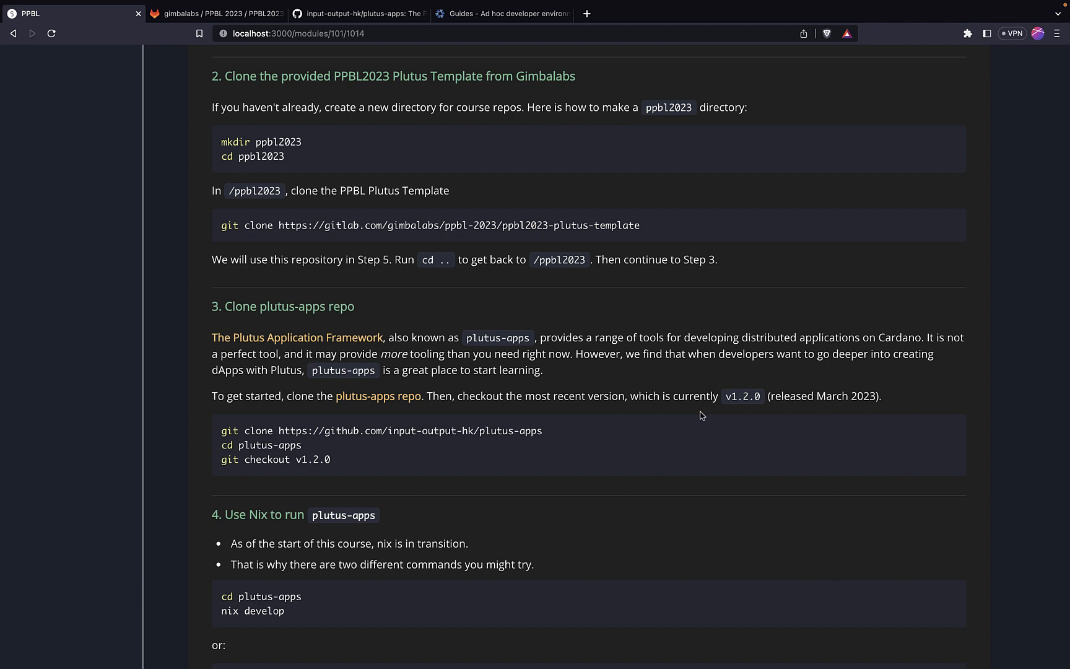
{"action": "mouse_move", "coordinate": [742, 422]}
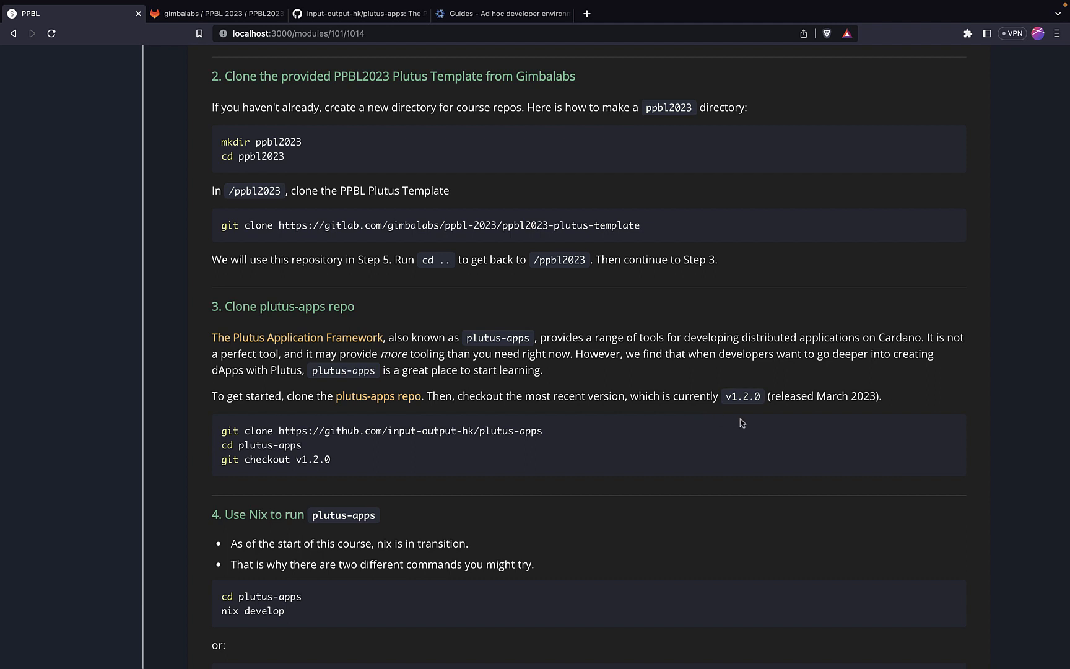
{"action": "left_click_drag", "start_coordinate": [815, 396], "coordinate": [881, 397]}
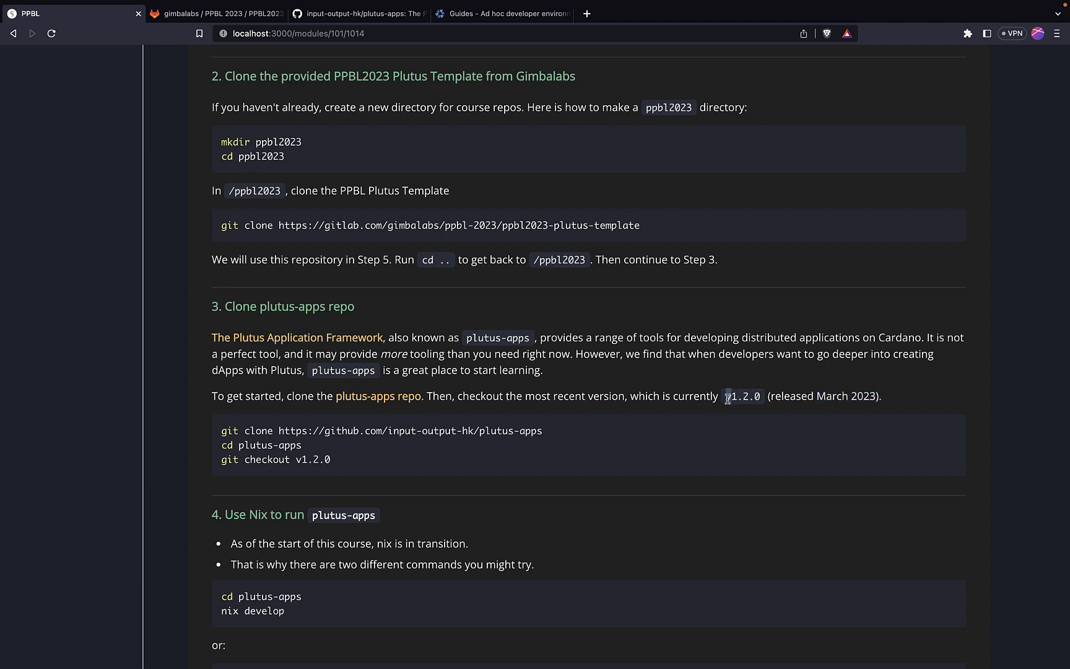
{"action": "double_click", "coordinate": [742, 396]}
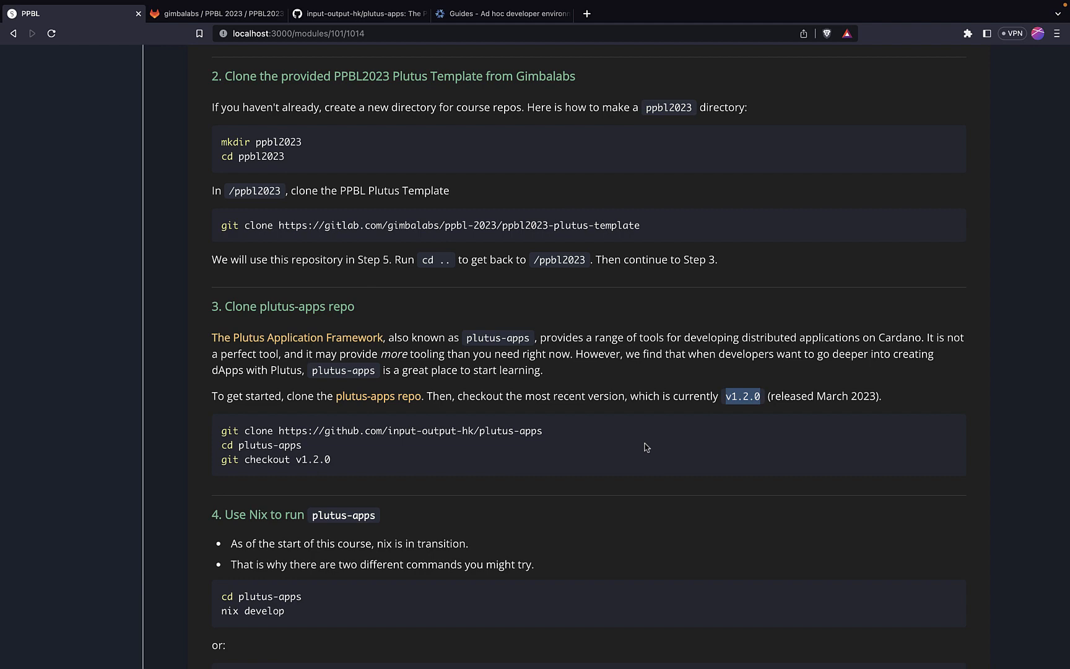
{"action": "mouse_move", "coordinate": [456, 458]}
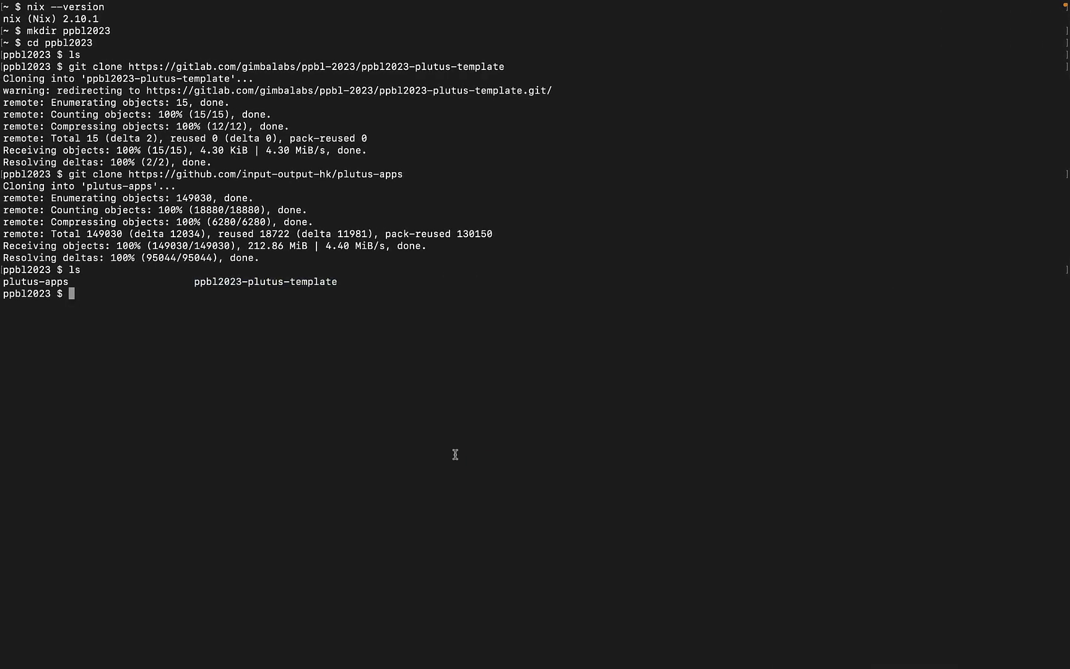
- Change into plutus-apps and enter git checkout v1.2.0
{"action": "type", "text": "cd plutus-apps/"}
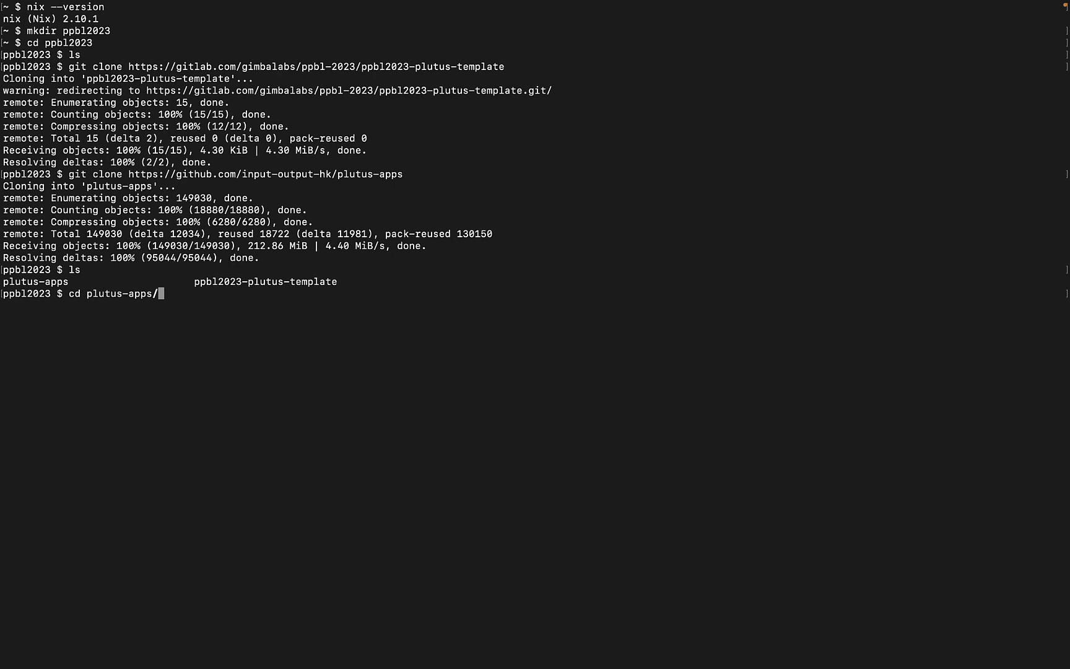
{"action": "type", "text": "git checkout v1"}
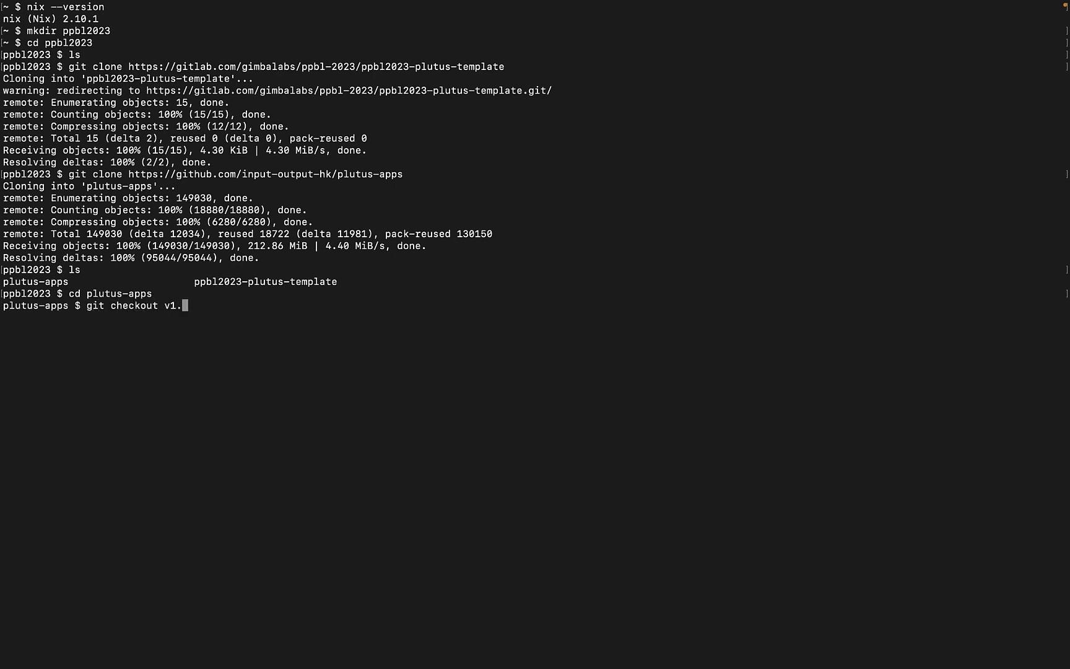
{"action": "type", "text": ".2.0"}
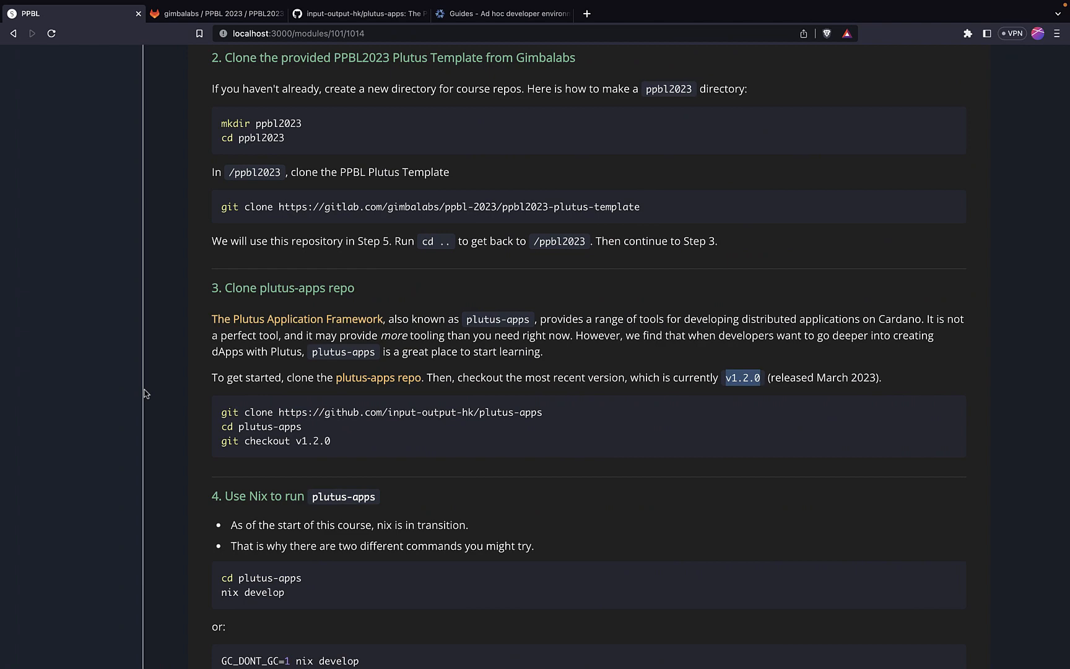
- Scroll to step 4 and highlight nix, the nix-shell alternative, plutus-apps and the nix develop command
{"action": "scroll", "scroll_direction": "down", "scroll_amount": 3}
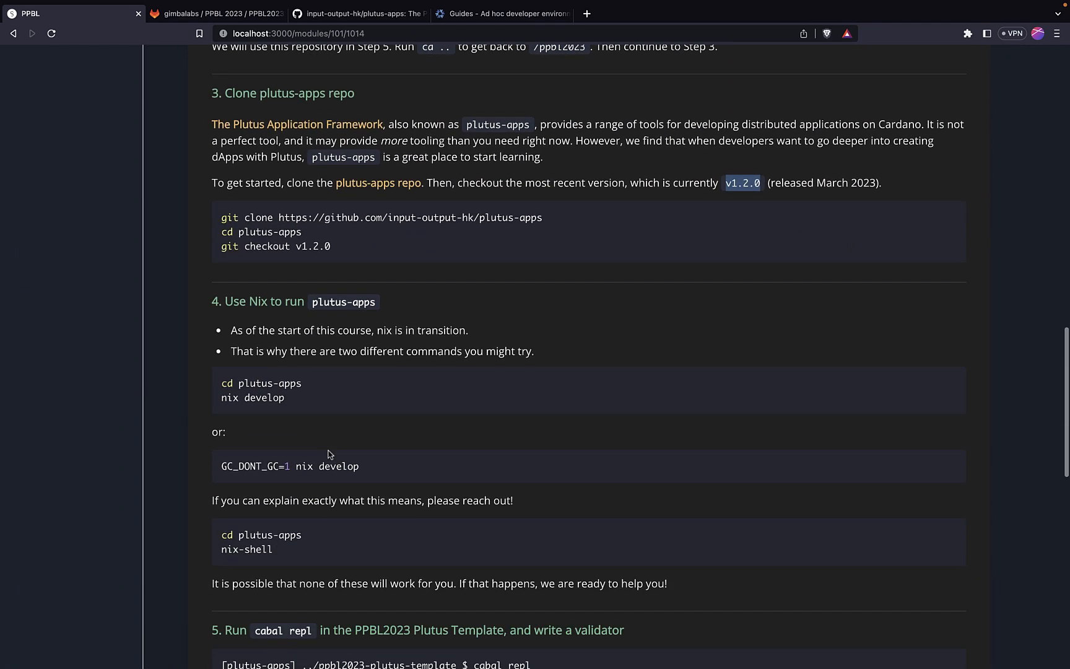
{"action": "mouse_move", "coordinate": [239, 351]}
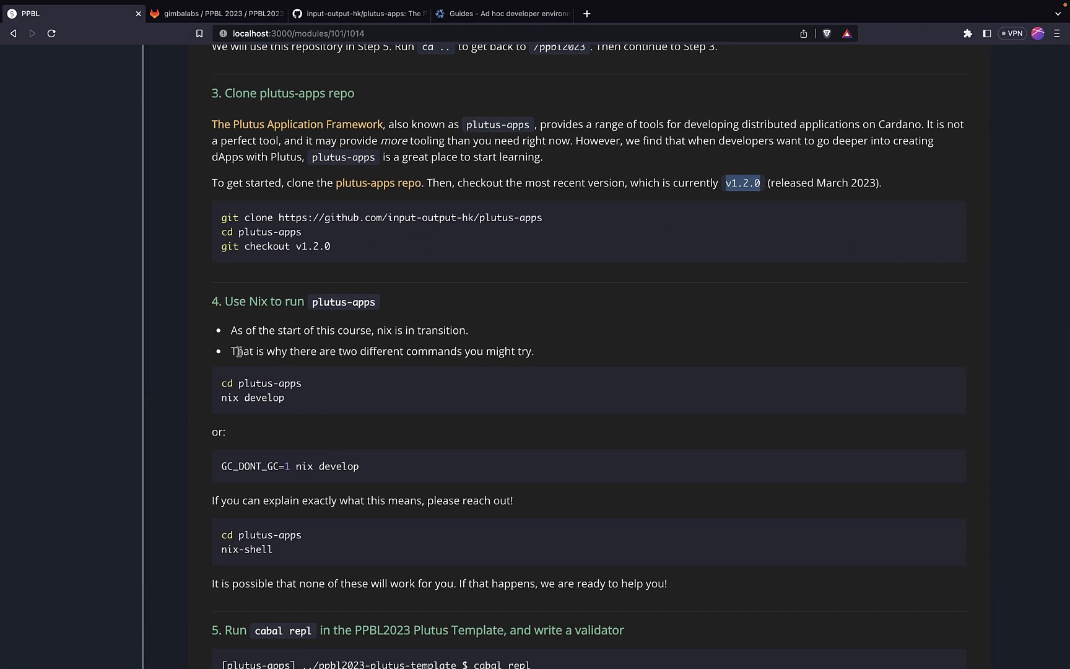
{"action": "mouse_move", "coordinate": [383, 329]}
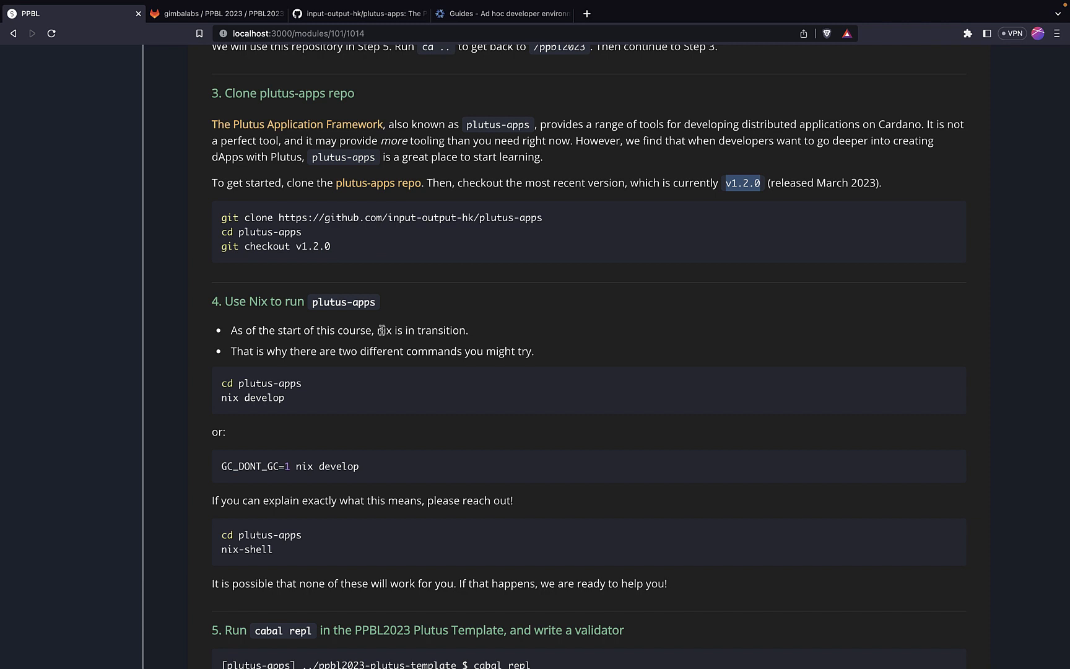
{"action": "double_click", "coordinate": [384, 331]}
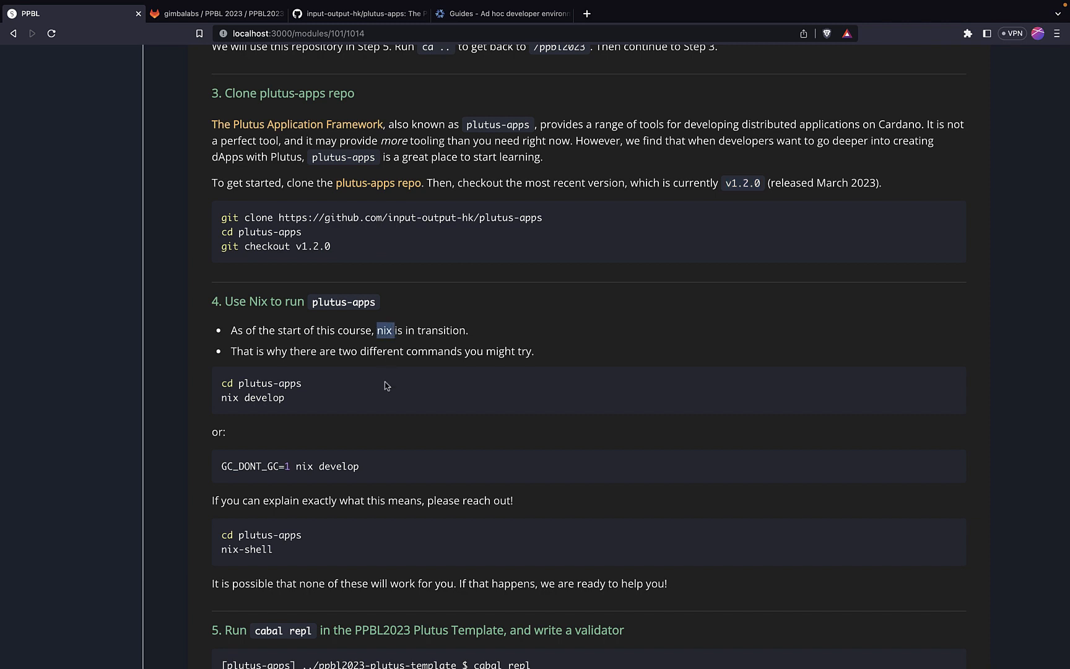
{"action": "scroll", "scroll_direction": "down", "scroll_amount": 3}
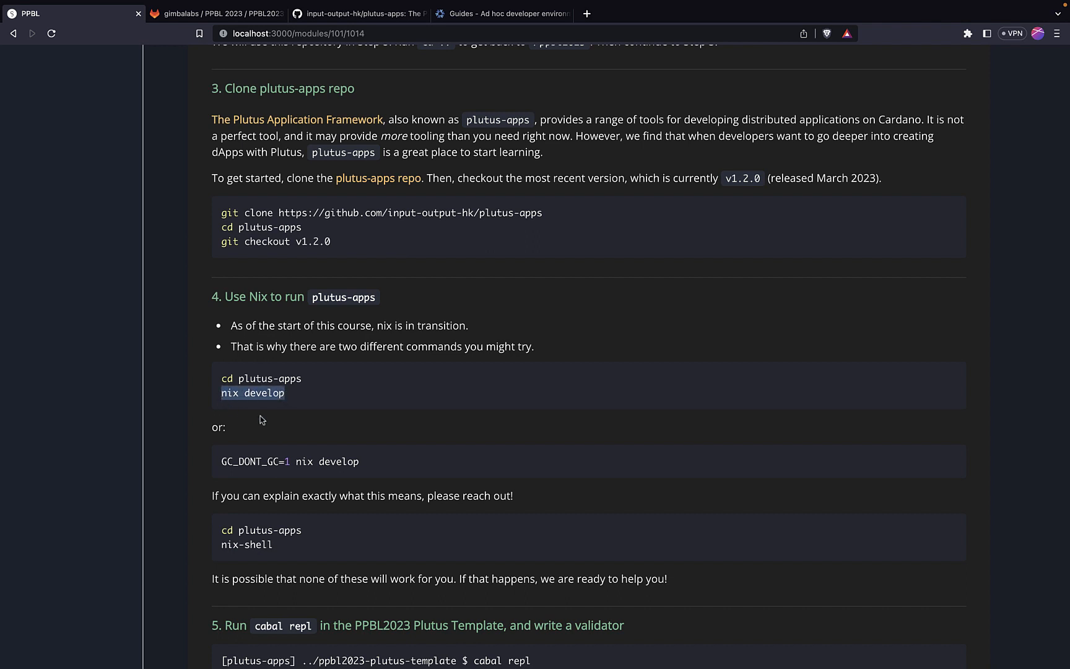
{"action": "scroll", "scroll_direction": "down", "scroll_amount": 3}
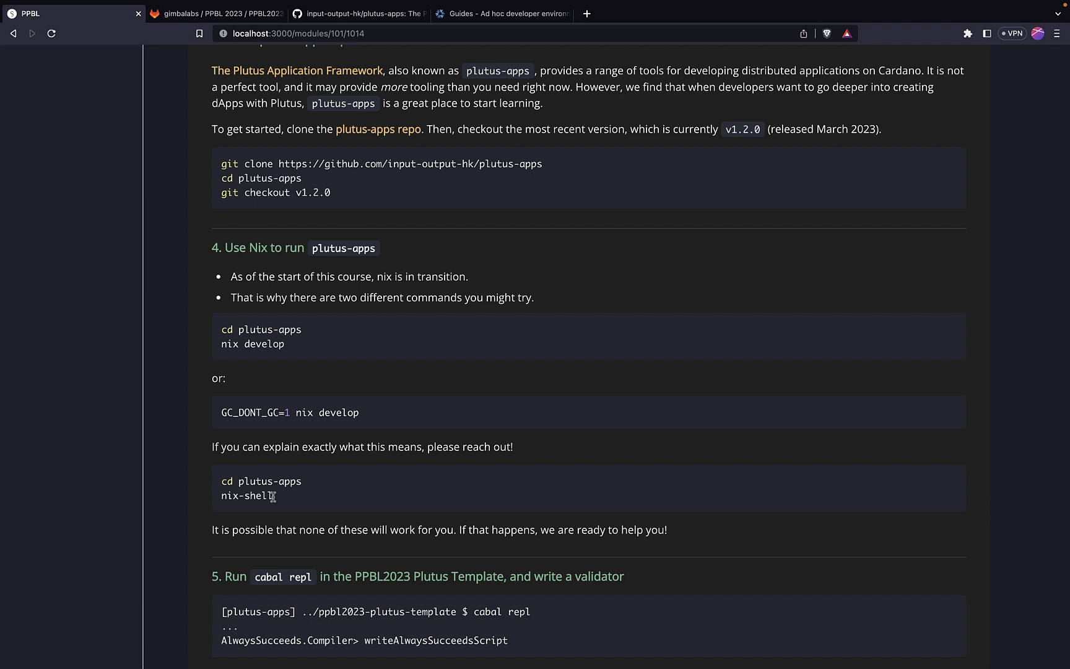
{"action": "double_click", "coordinate": [246, 495]}
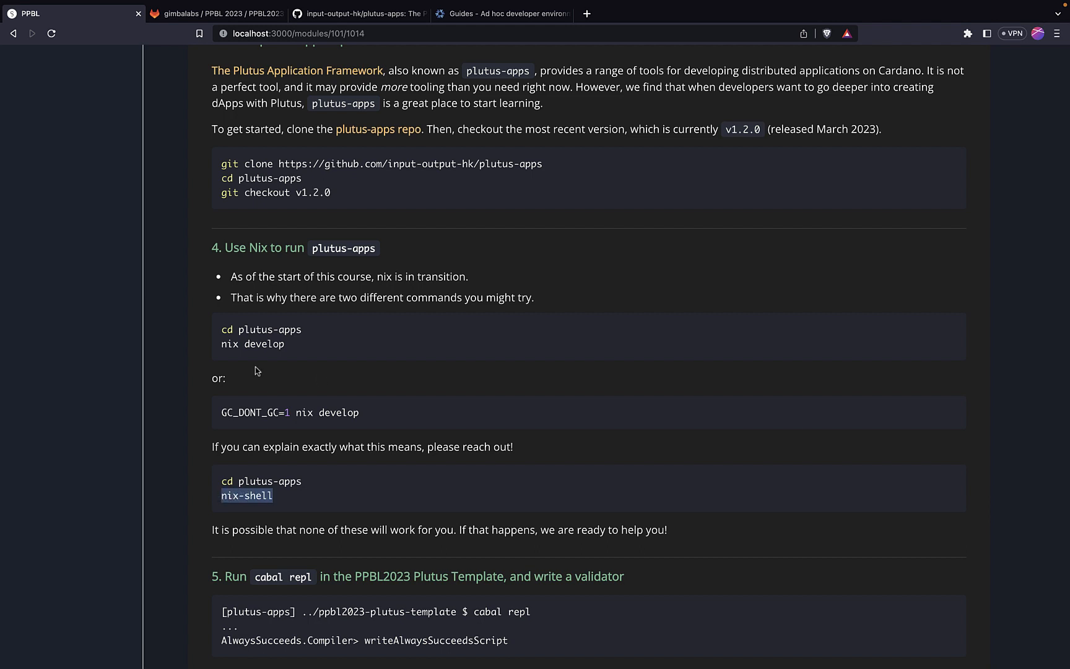
{"action": "mouse_move", "coordinate": [241, 327]}
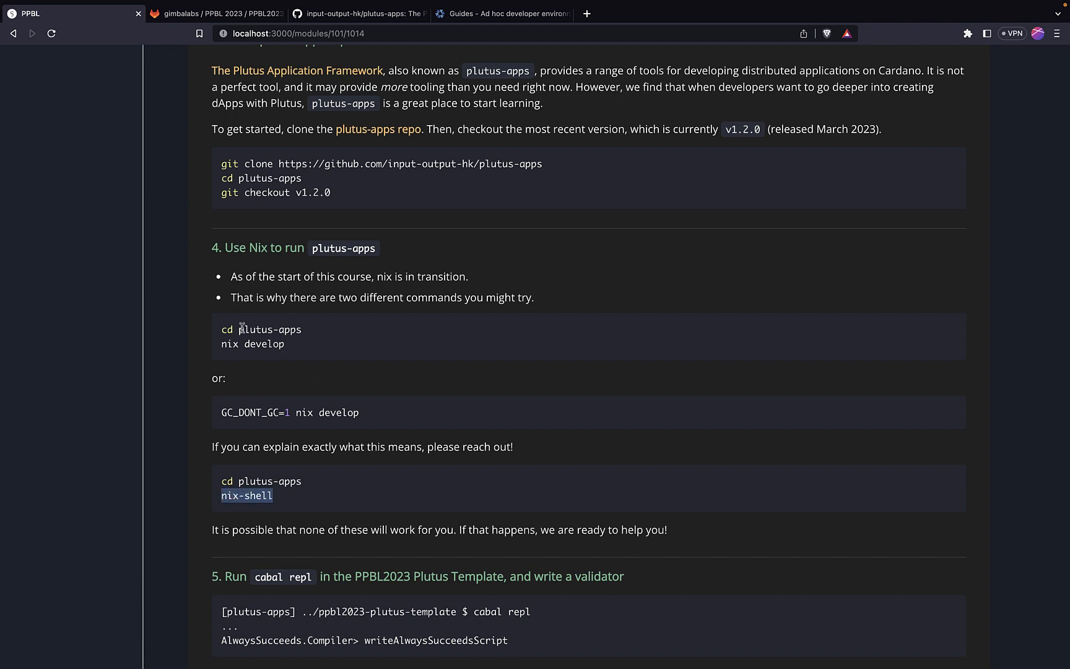
{"action": "double_click", "coordinate": [270, 330]}
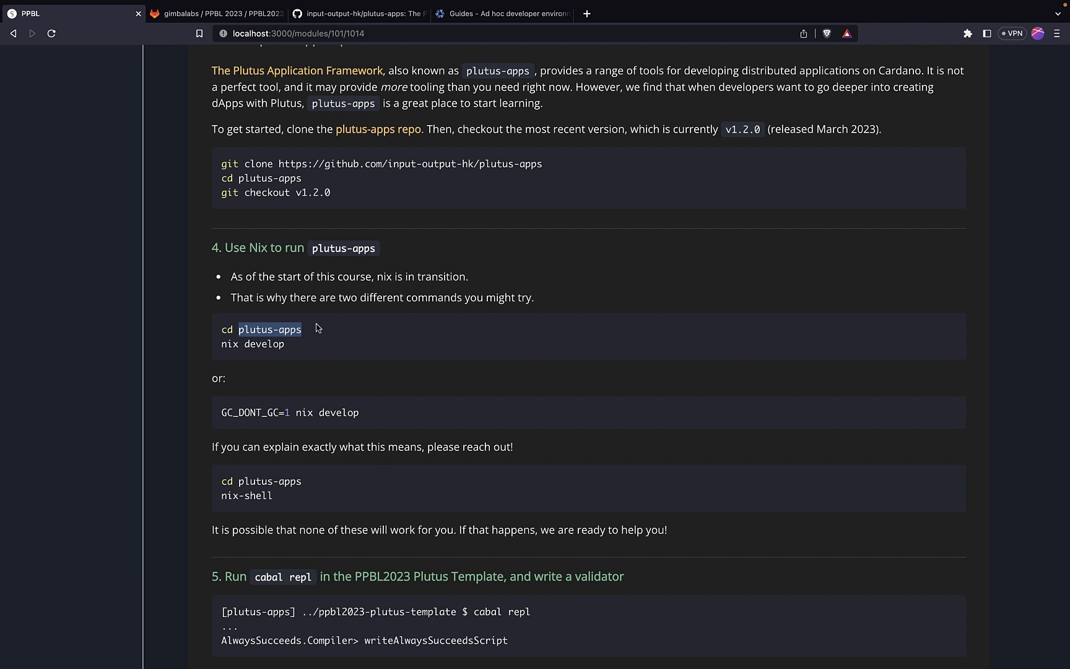
{"action": "double_click", "coordinate": [314, 192]}
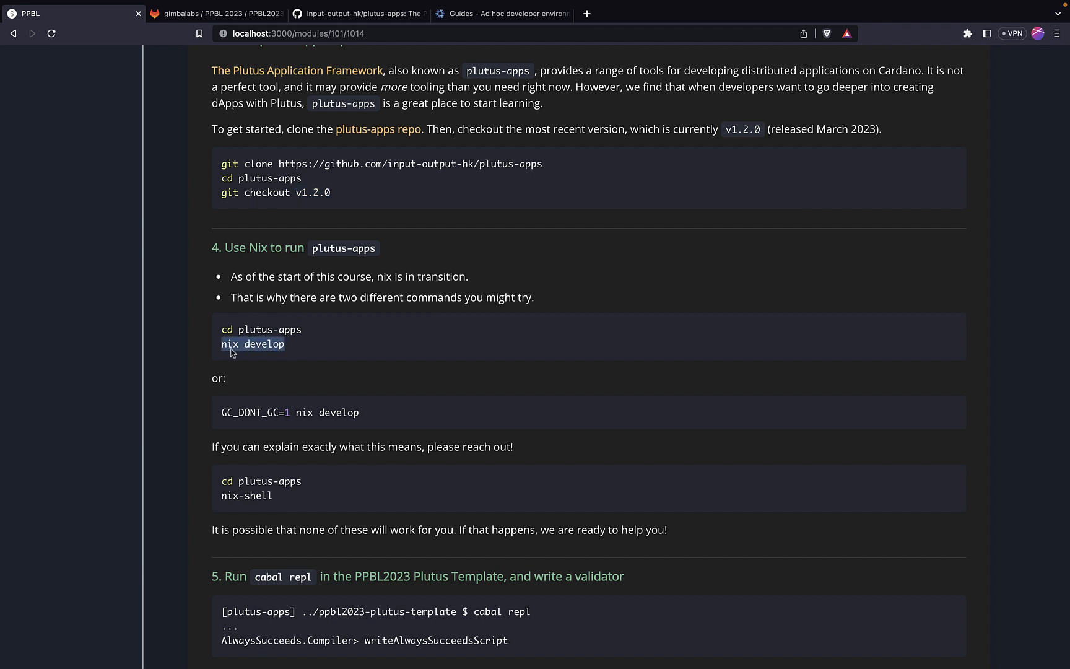
{"action": "mouse_move", "coordinate": [315, 373]}
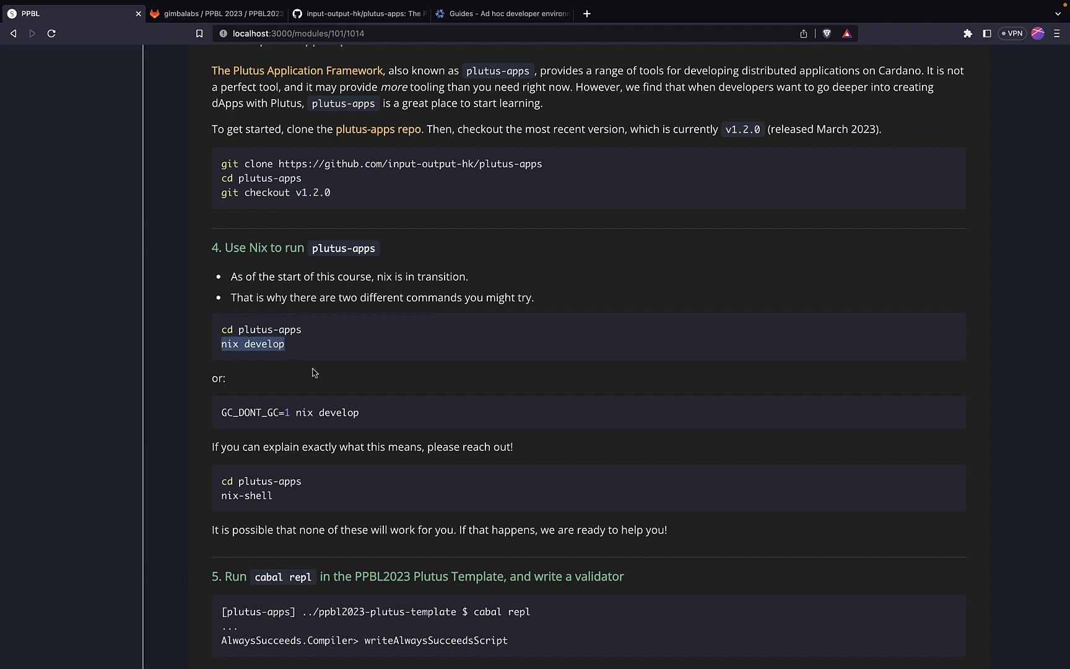
{"action": "mouse_move", "coordinate": [299, 379]}
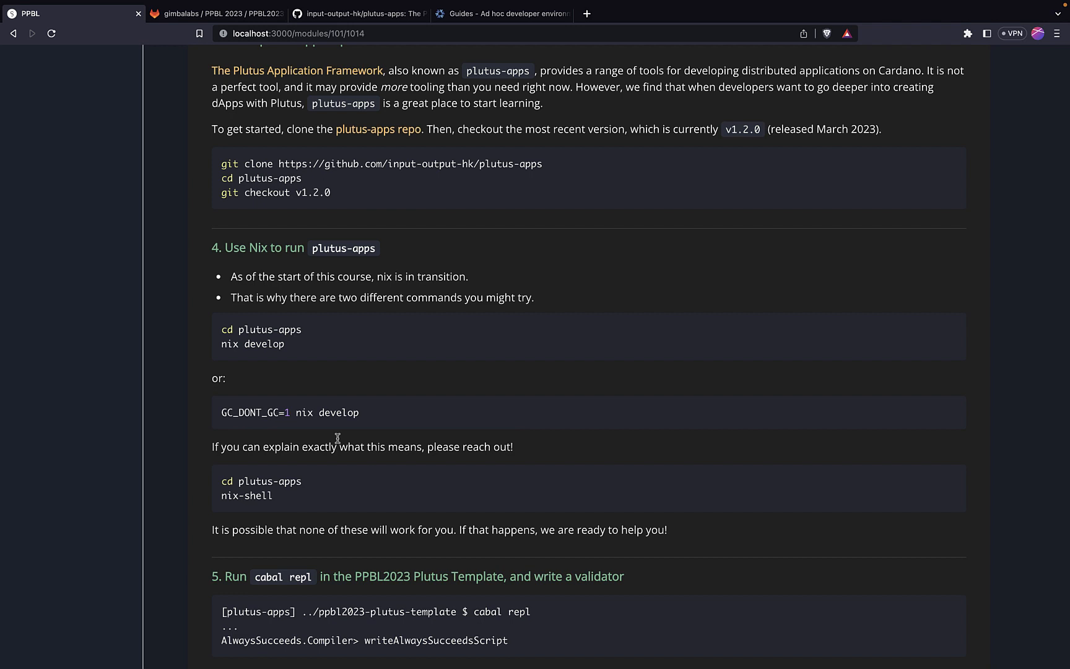
{"action": "scroll", "scroll_direction": "down", "scroll_amount": 3}
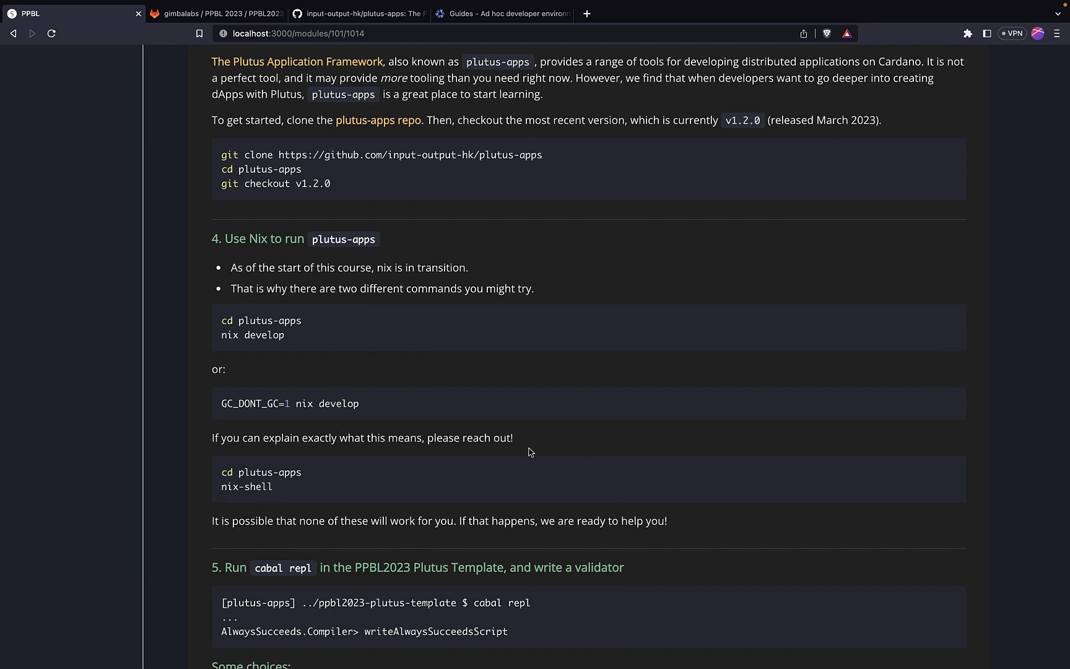
{"action": "mouse_move", "coordinate": [271, 438]}
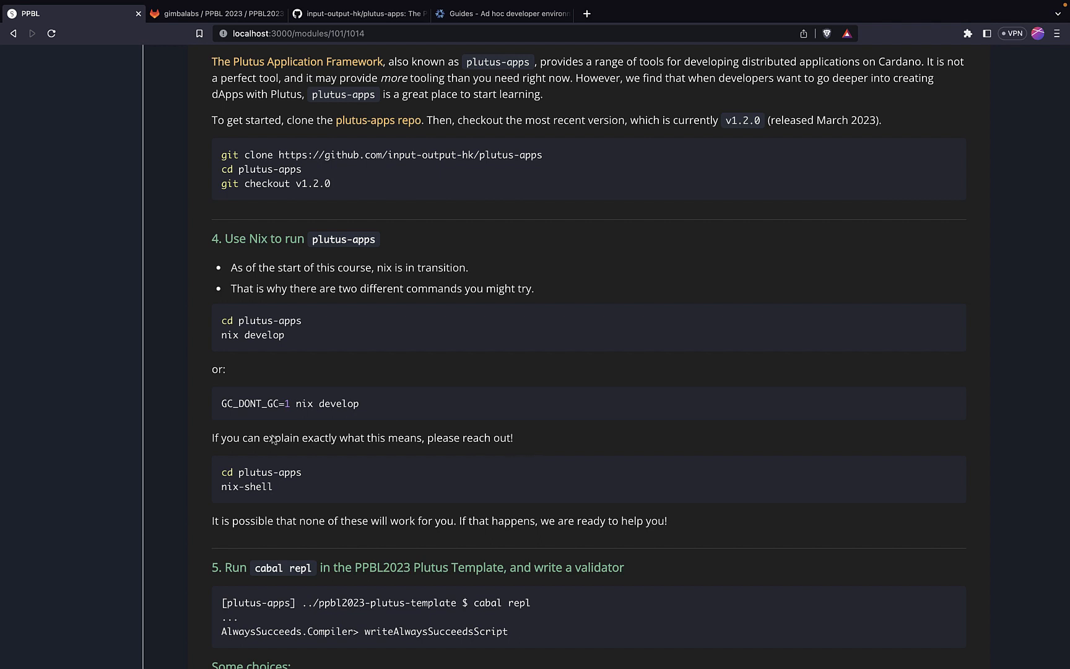
{"action": "mouse_move", "coordinate": [279, 414]}
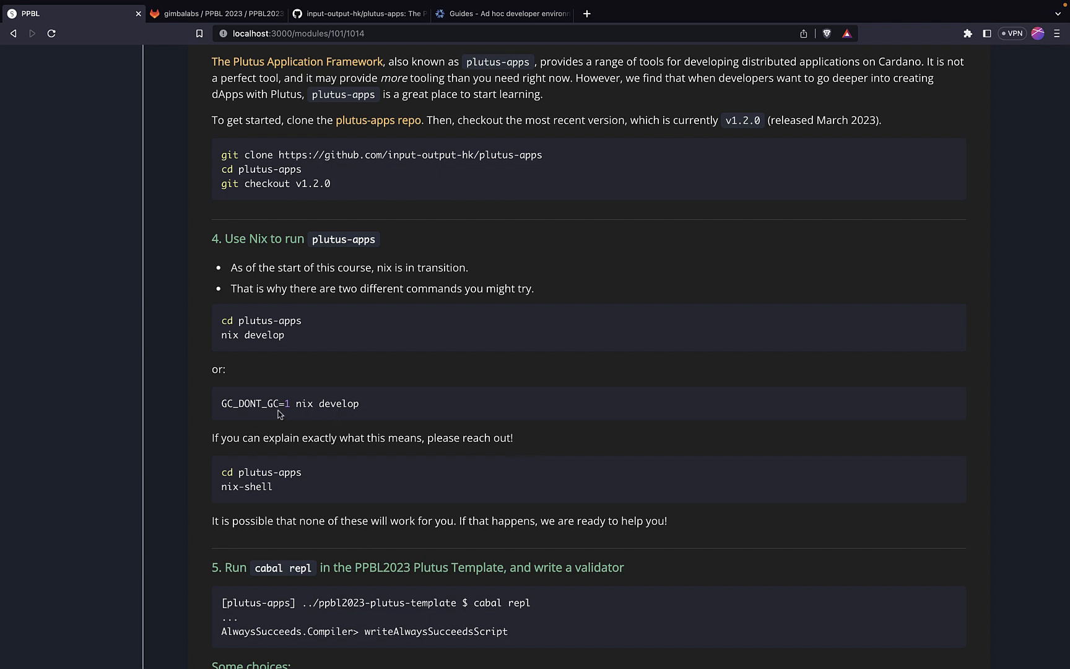
{"action": "mouse_move", "coordinate": [539, 438]}
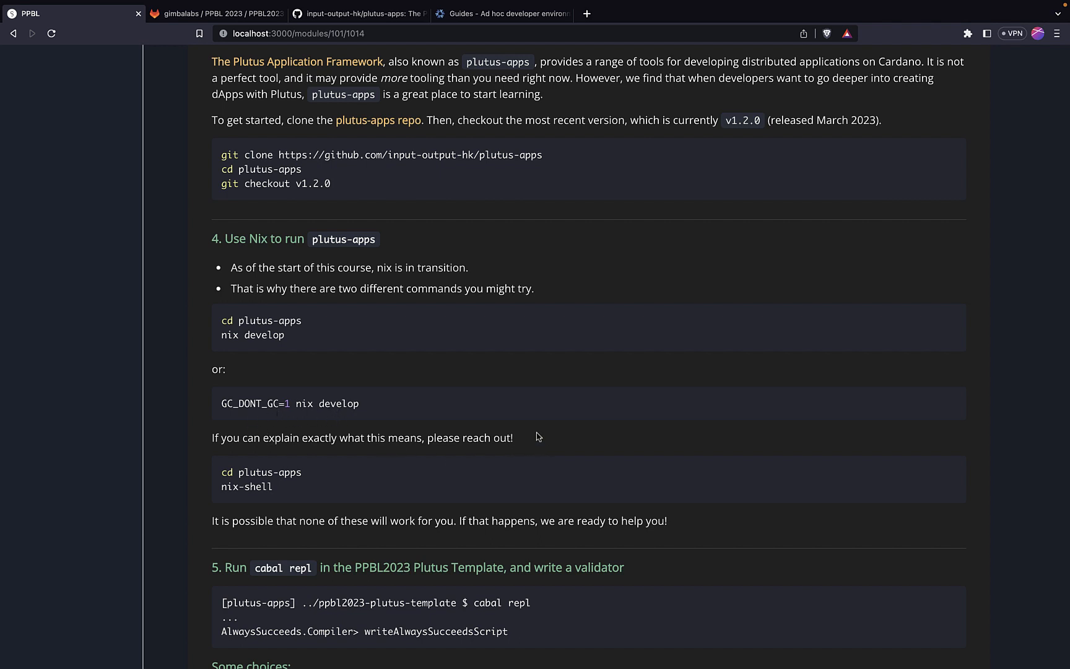
{"action": "mouse_move", "coordinate": [542, 434]}
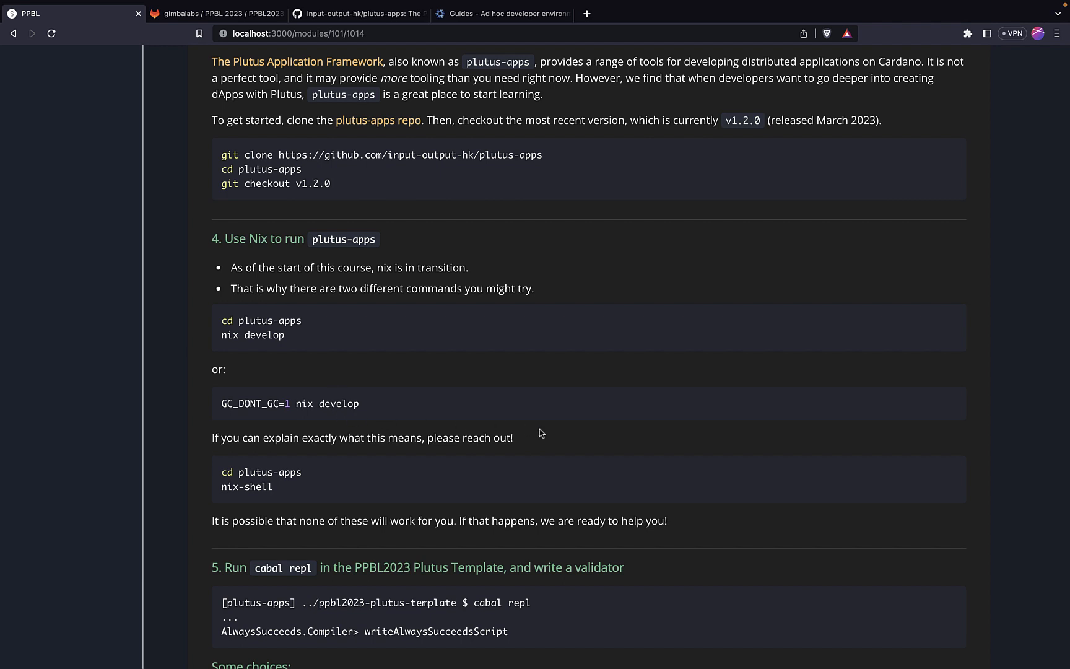
{"action": "scroll", "scroll_direction": "down", "scroll_amount": 3}
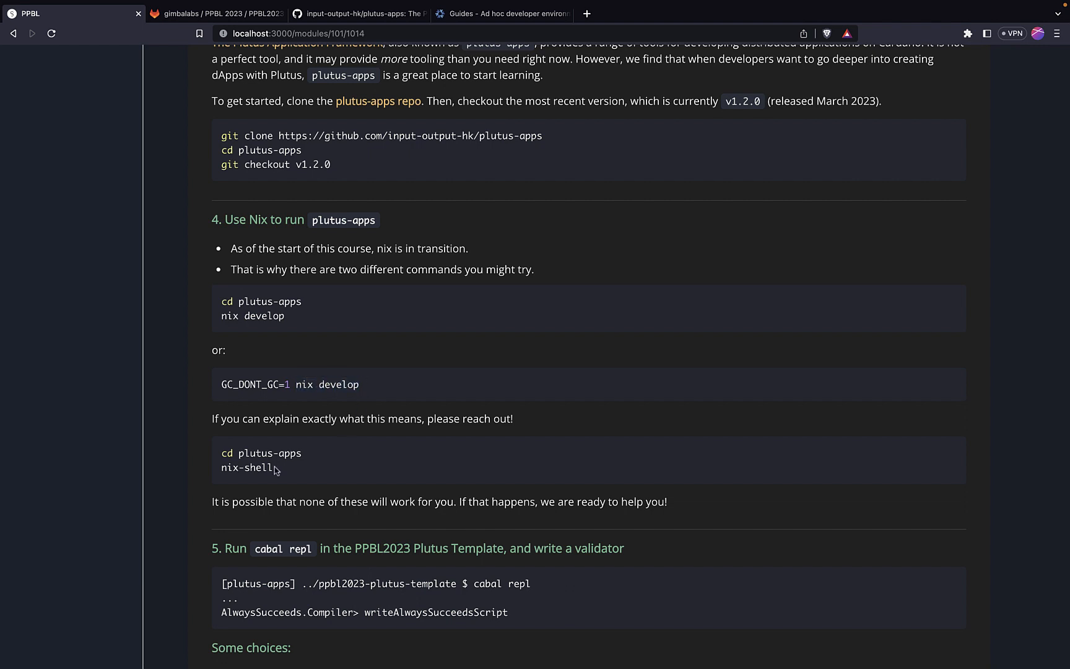
{"action": "double_click", "coordinate": [245, 467]}
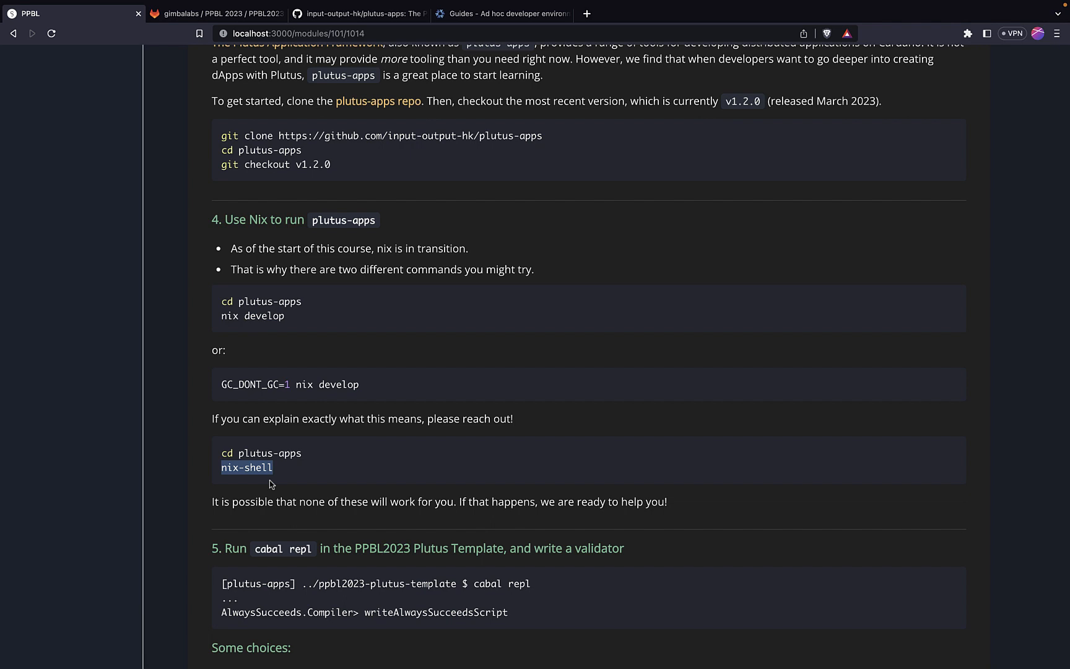
{"action": "mouse_move", "coordinate": [285, 375]}
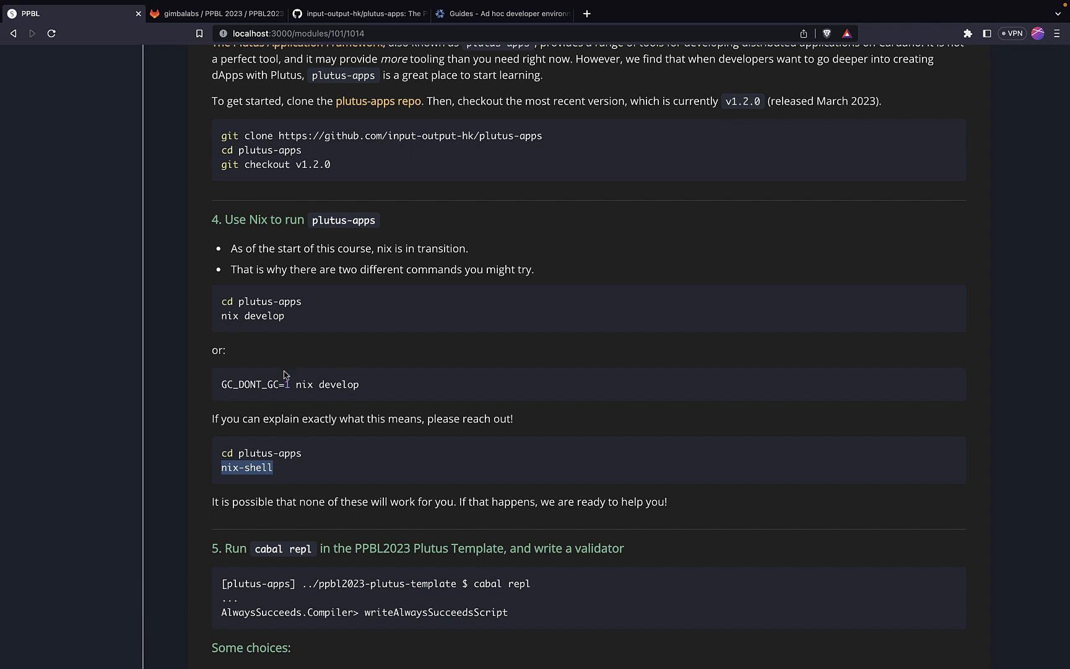
{"action": "mouse_move", "coordinate": [326, 504]}
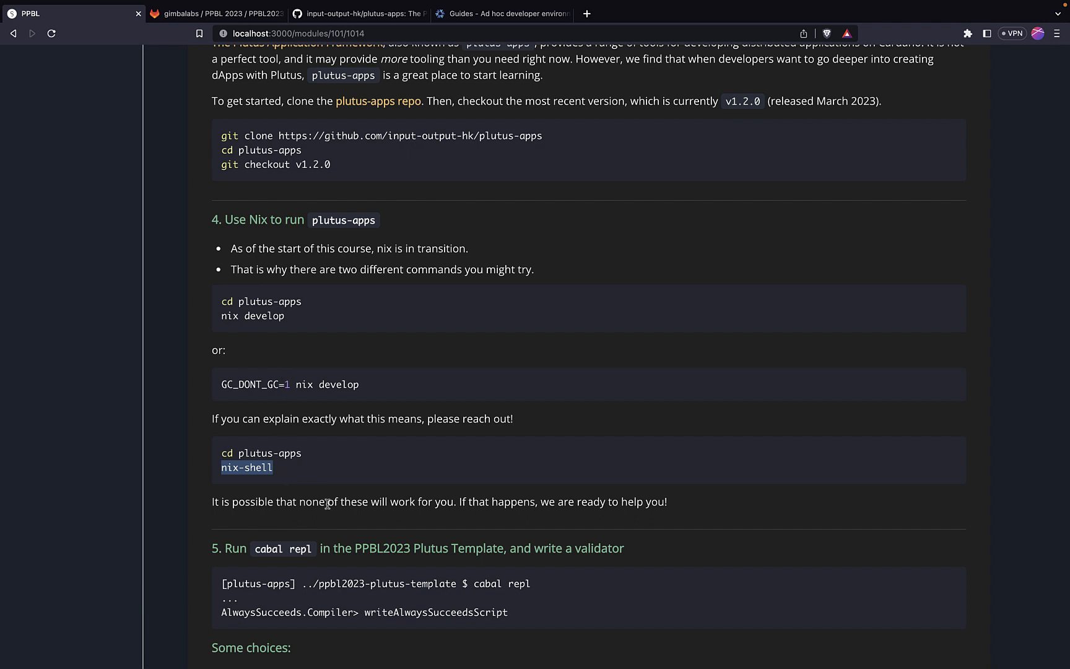
{"action": "mouse_move", "coordinate": [476, 502]}
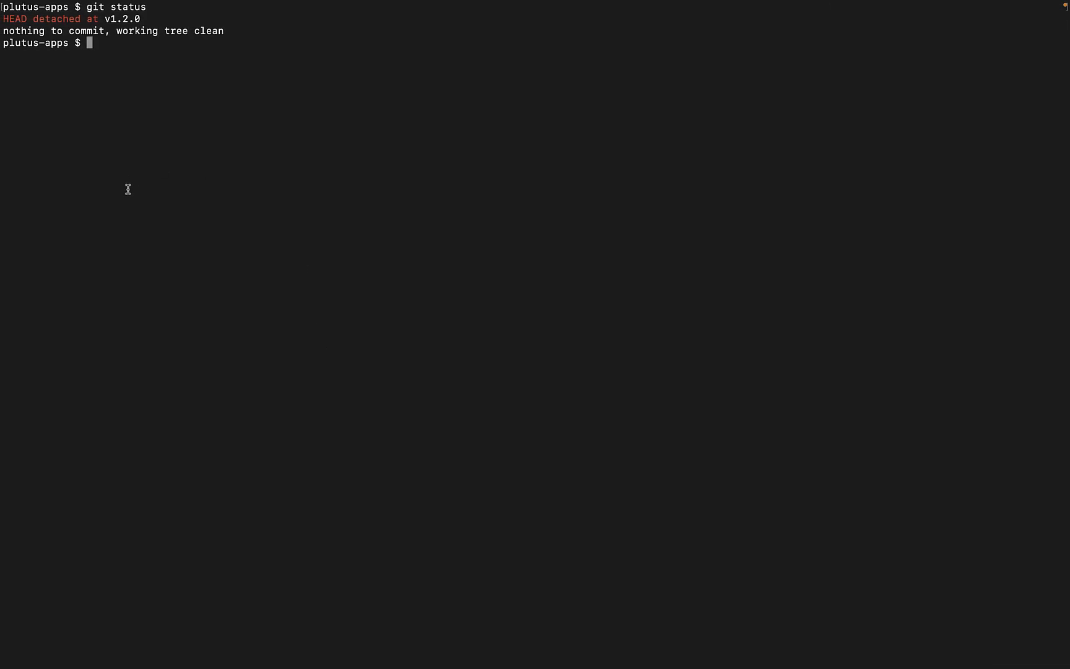
{"action": "mouse_move", "coordinate": [46, 54]}
{"action": "type", "text": "GC_DONT_GC=1 nix develop"}
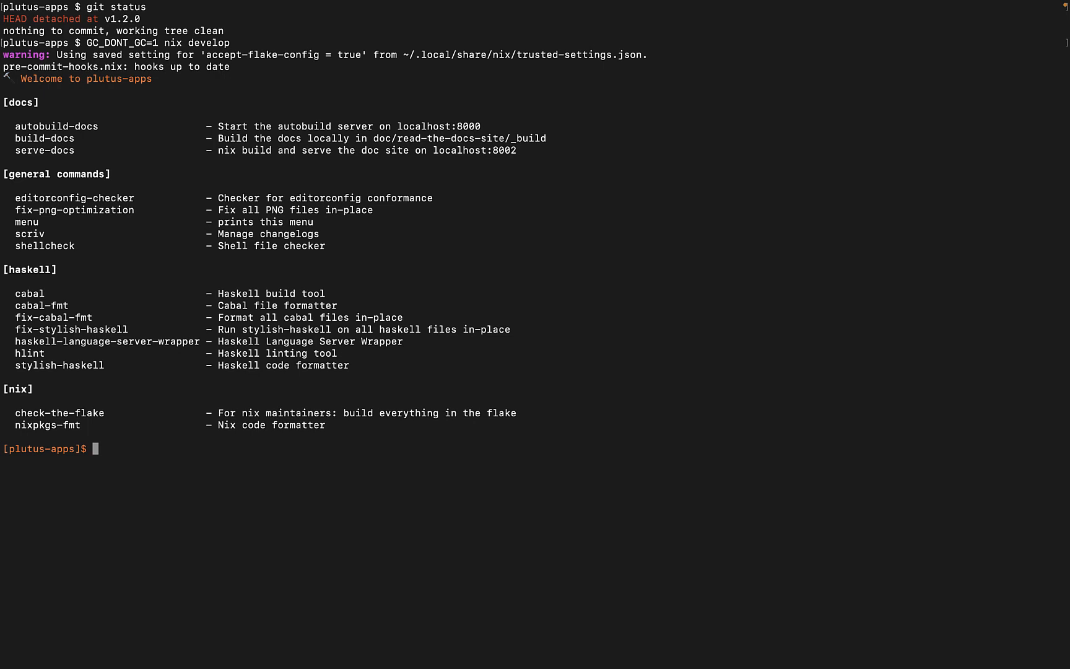
- Move up from plutus-apps to the ppbl2023 directory inside the nix develop shell
{"action": "type", "text": "cd .."}
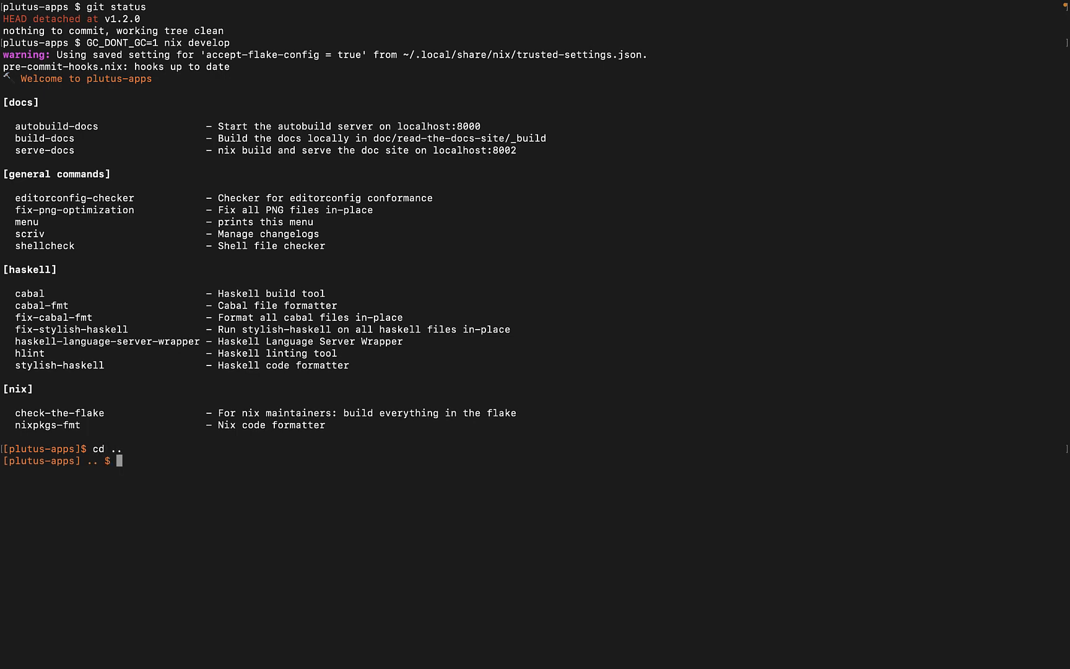
- Change into ppbl2023-plutus-template via Tab completion and start cabal repl
{"action": "type", "text": "cd pp"}
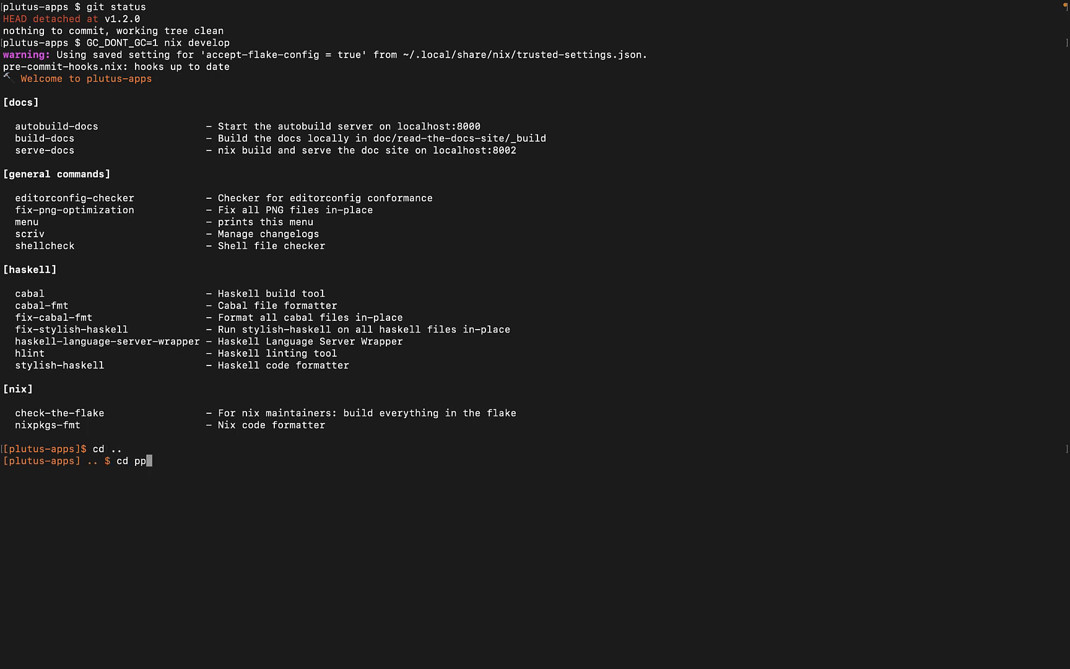
{"action": "type", "text": "bl2023"}
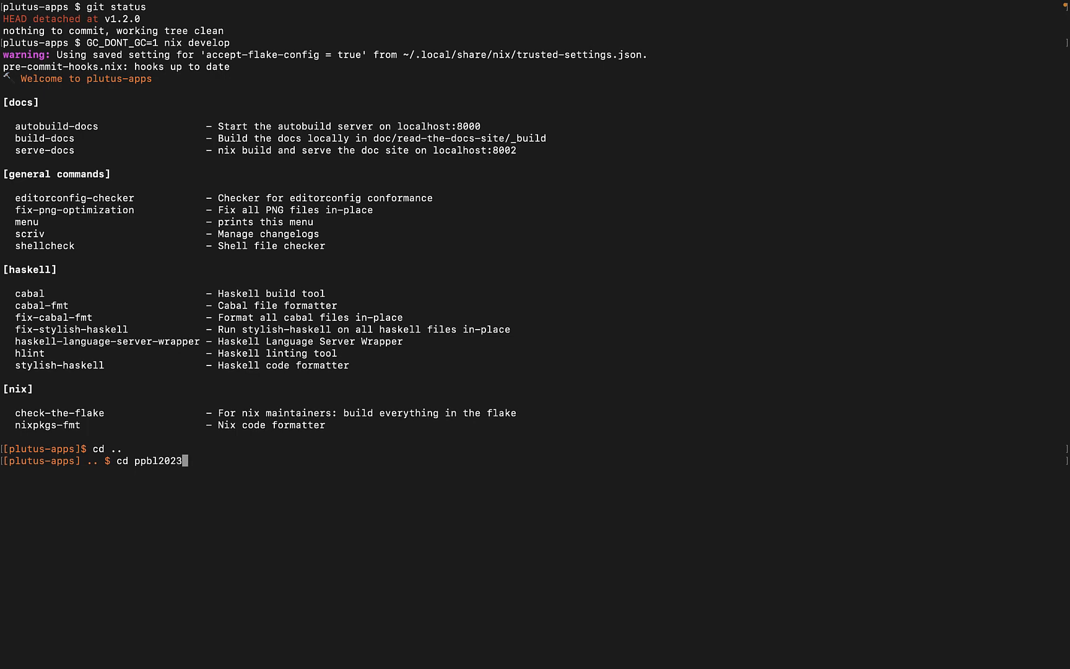
{"action": "key", "text": "Tab"}
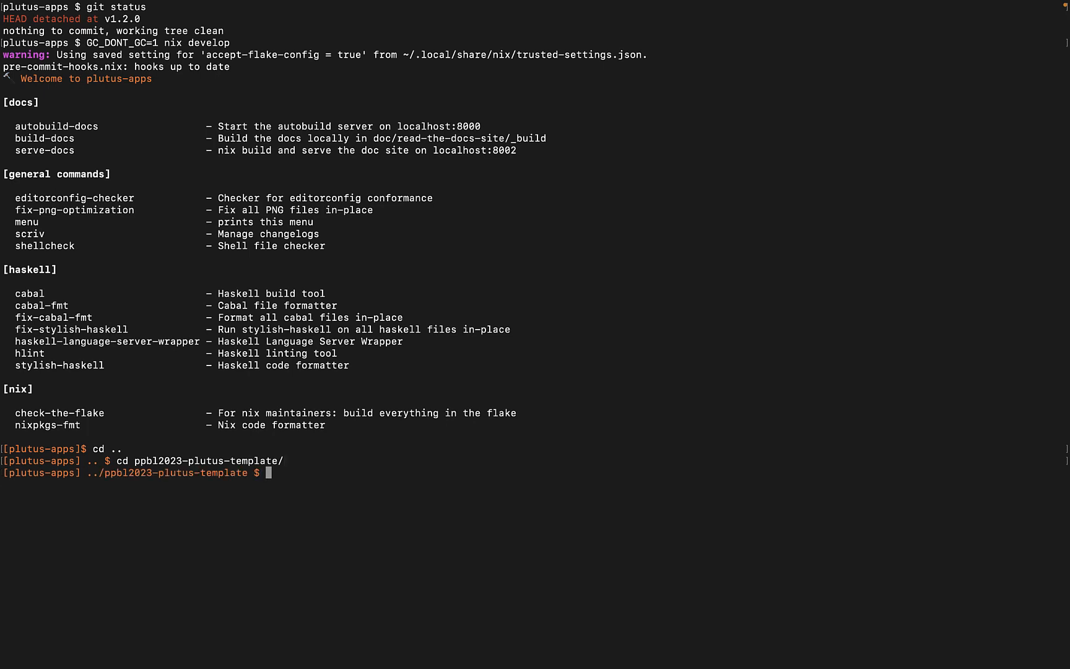
{"action": "mouse_move", "coordinate": [114, 464]}
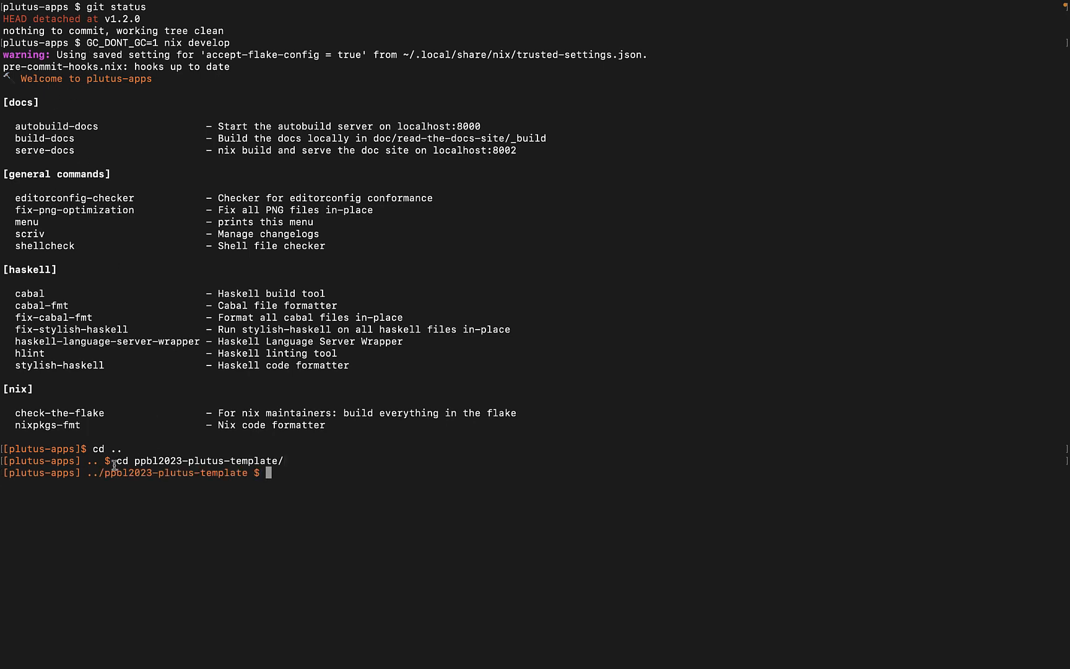
{"action": "mouse_move", "coordinate": [203, 478]}
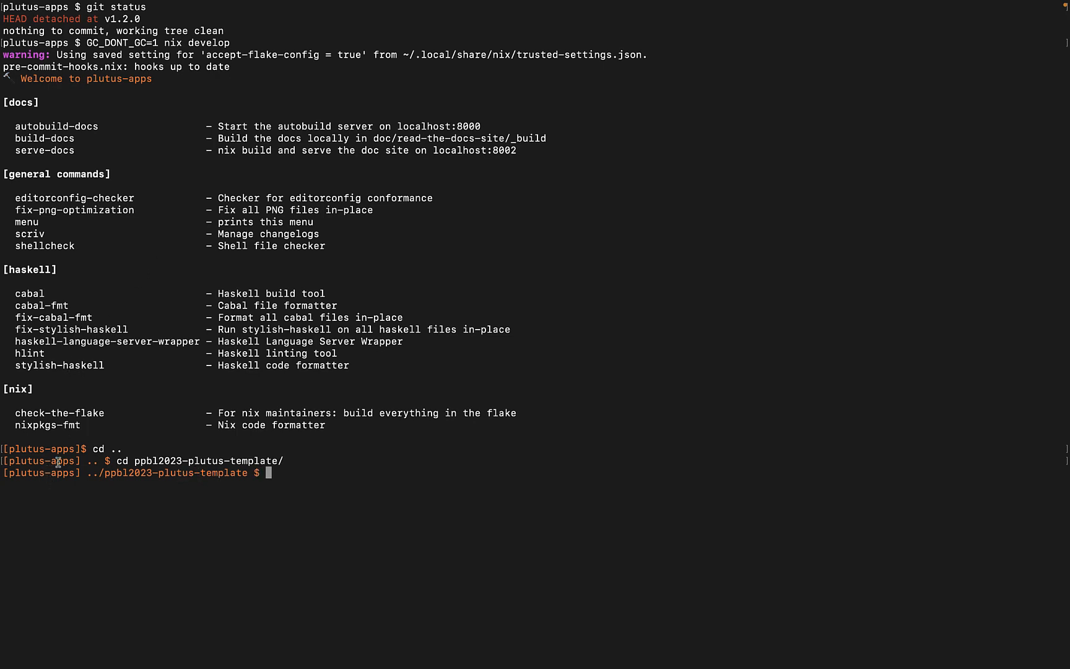
{"action": "type", "text": "cabal repl"}
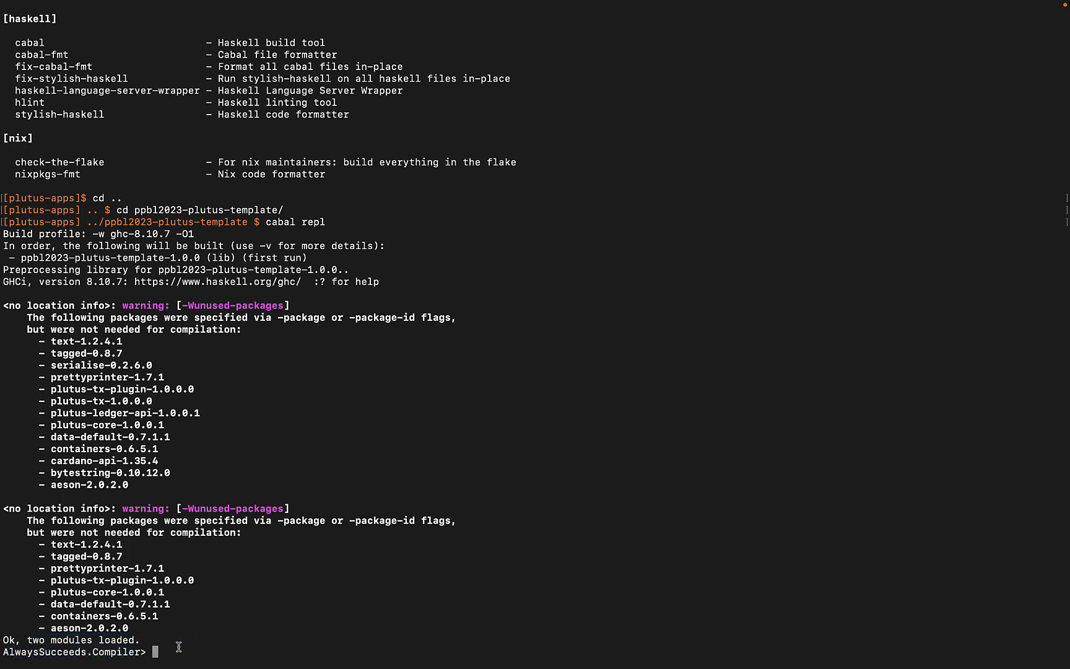
{"action": "mouse_move", "coordinate": [112, 658]}
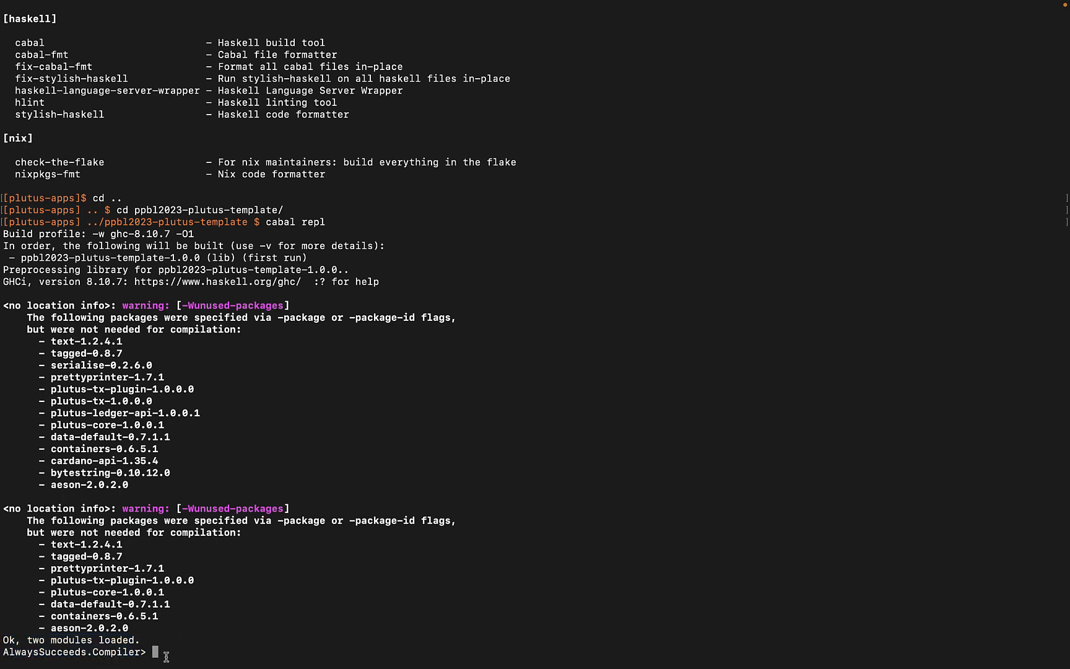
{"action": "mouse_move", "coordinate": [166, 624]}
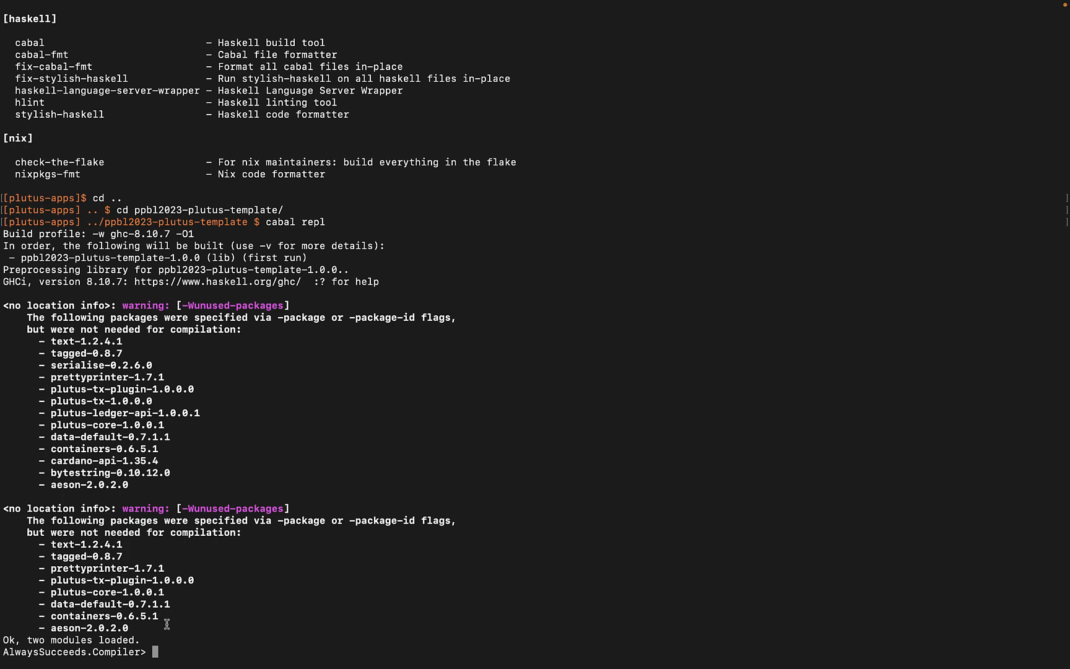
{"action": "mouse_move", "coordinate": [261, 394]}
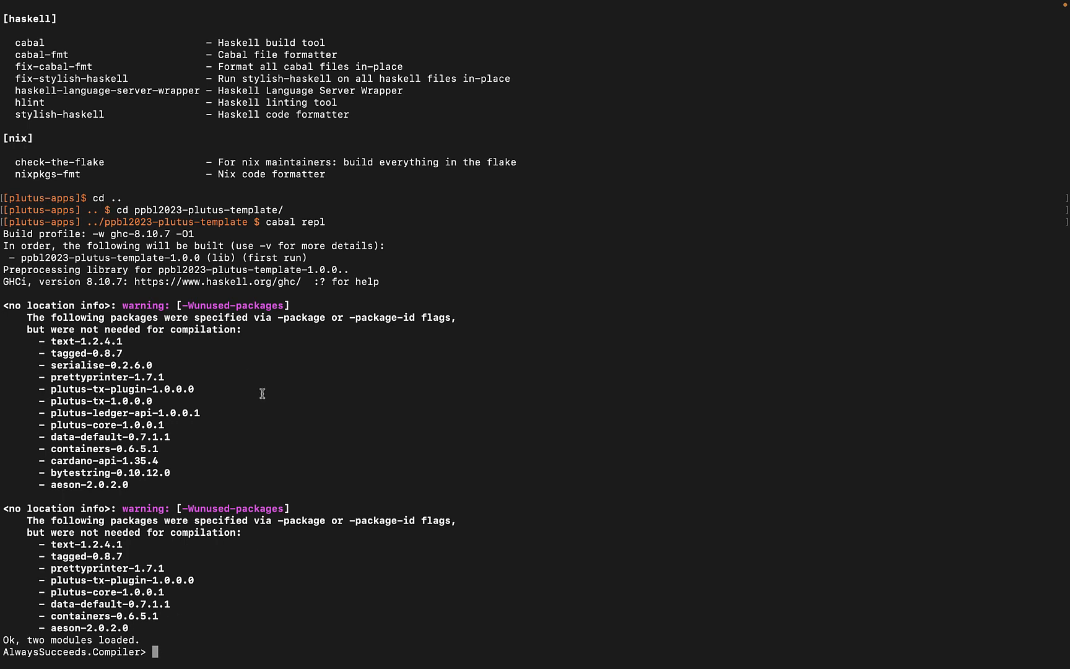
{"action": "mouse_move", "coordinate": [327, 221]}
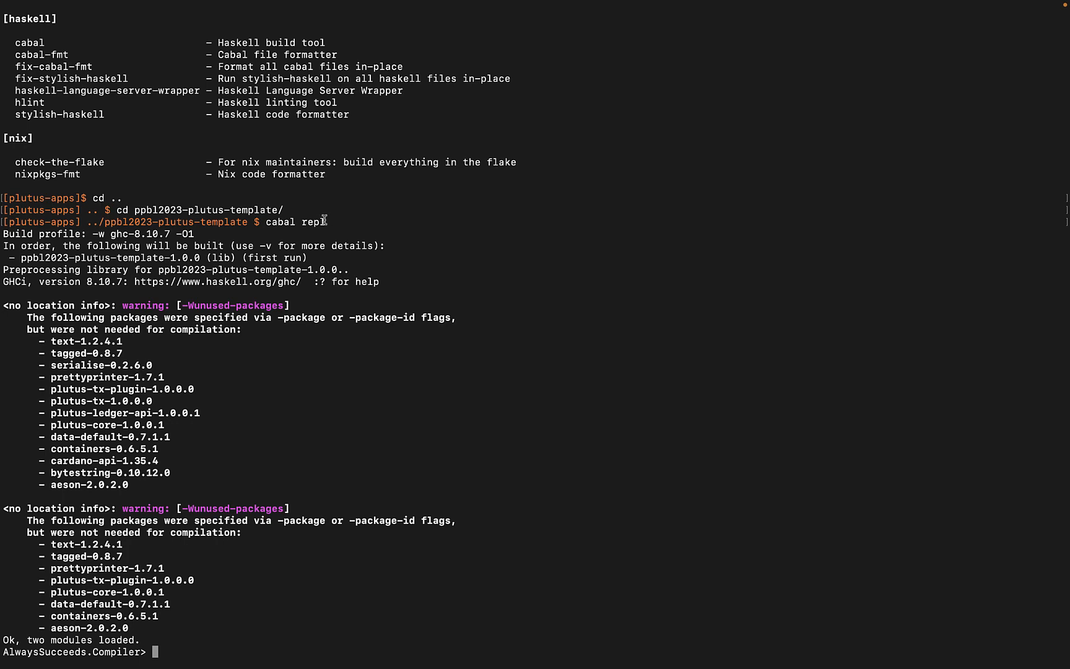
{"action": "mouse_move", "coordinate": [286, 380]}
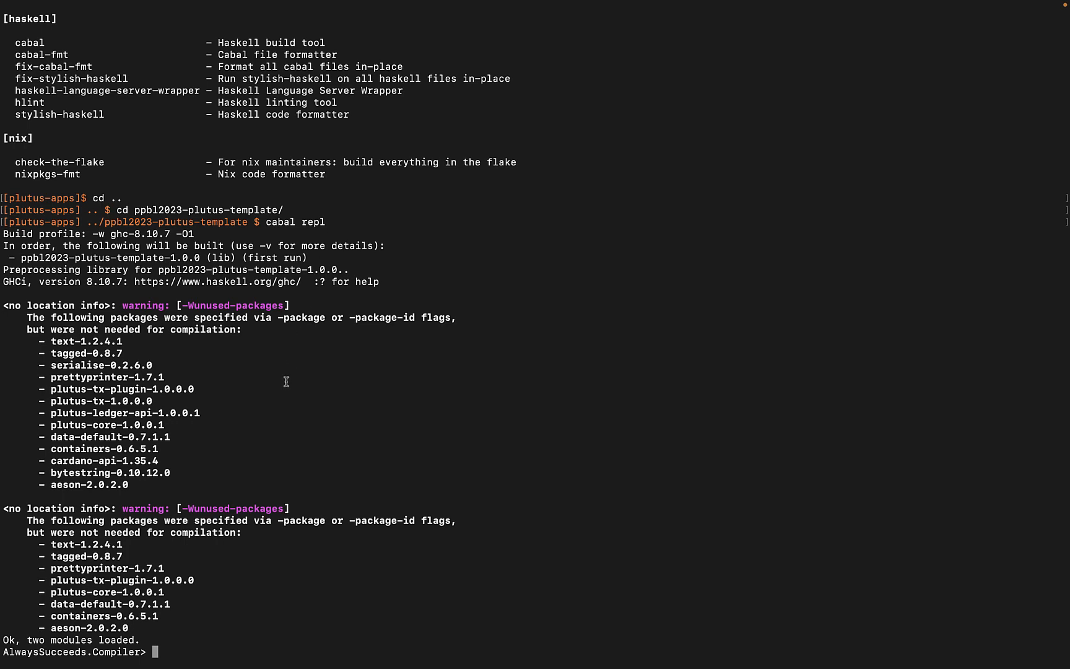
{"action": "mouse_move", "coordinate": [283, 374]}
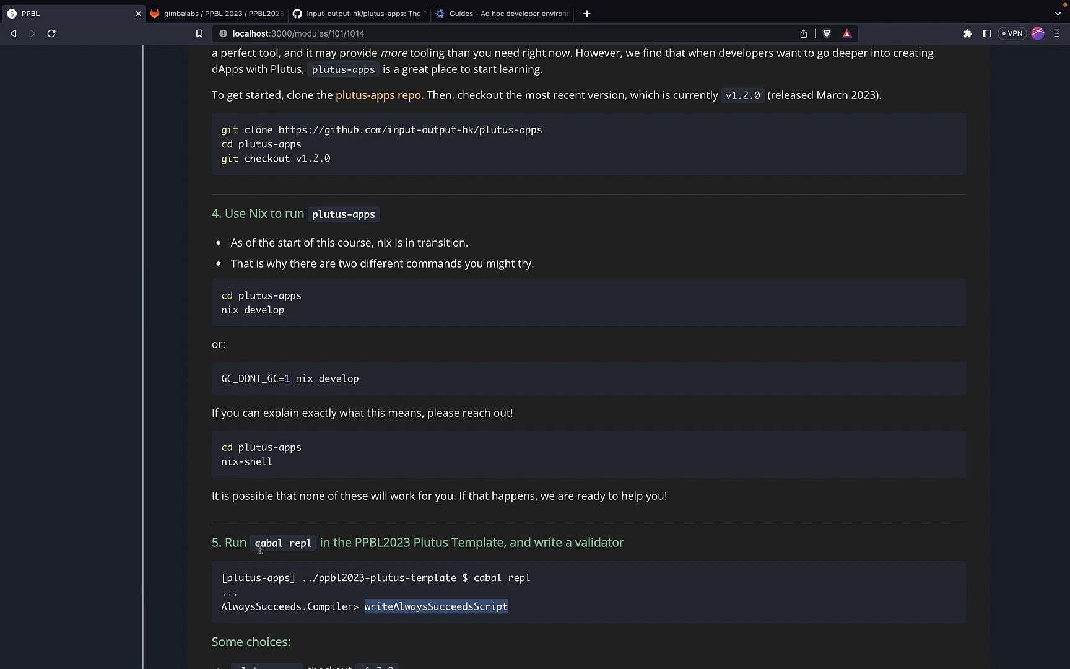
{"action": "mouse_move", "coordinate": [392, 610]}
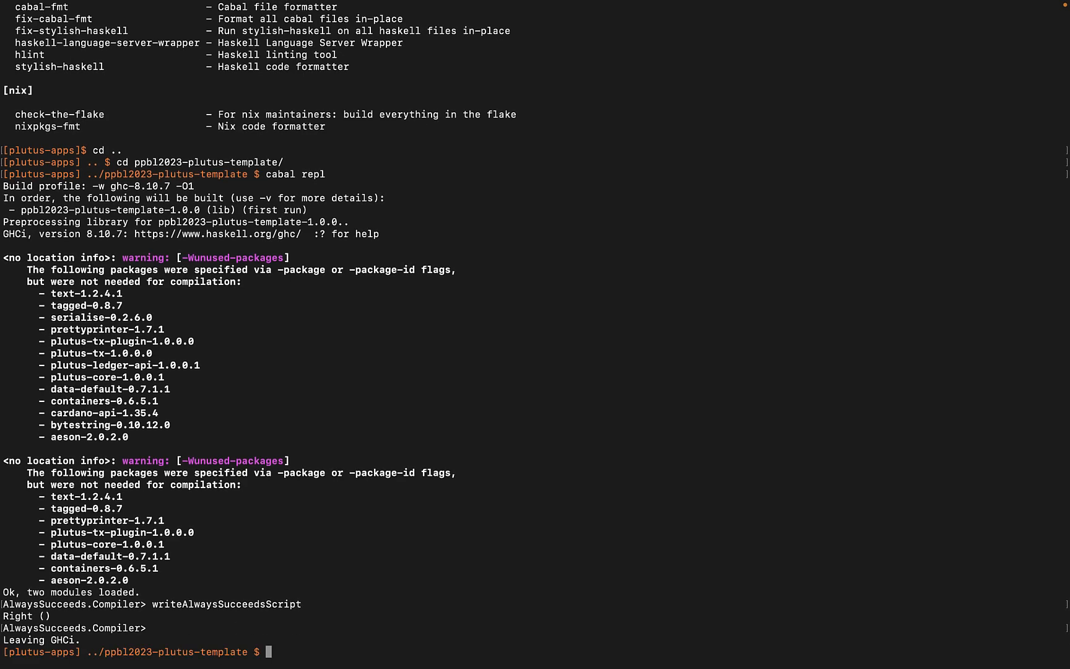
- Exit the shell, move into ppbl2023-plutus-template/output and list its contents
{"action": "type", "text": "exit"}
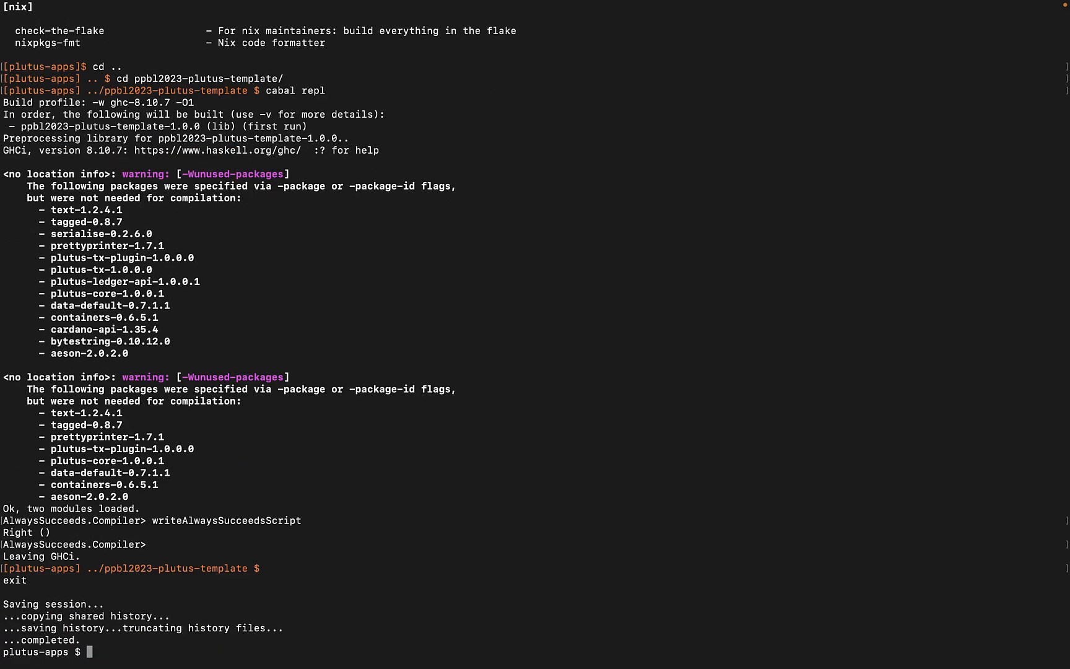
{"action": "type", "text": "cd ../"}
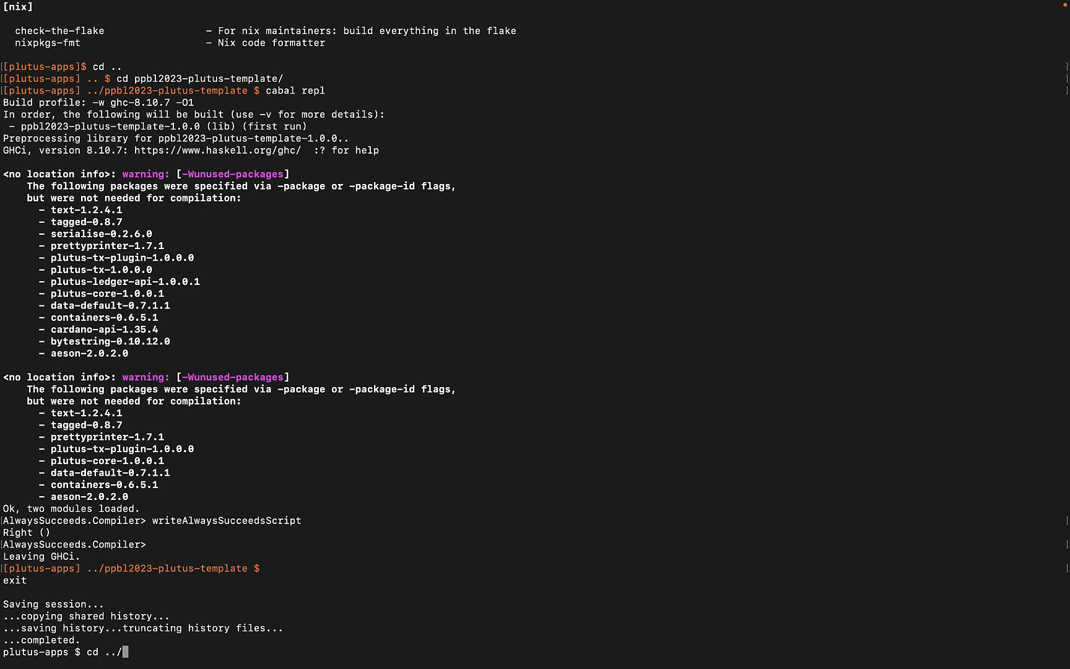
{"action": "type", "text": "ppbl2023-plutus-template"}
{"action": "type", "text": "ls"}
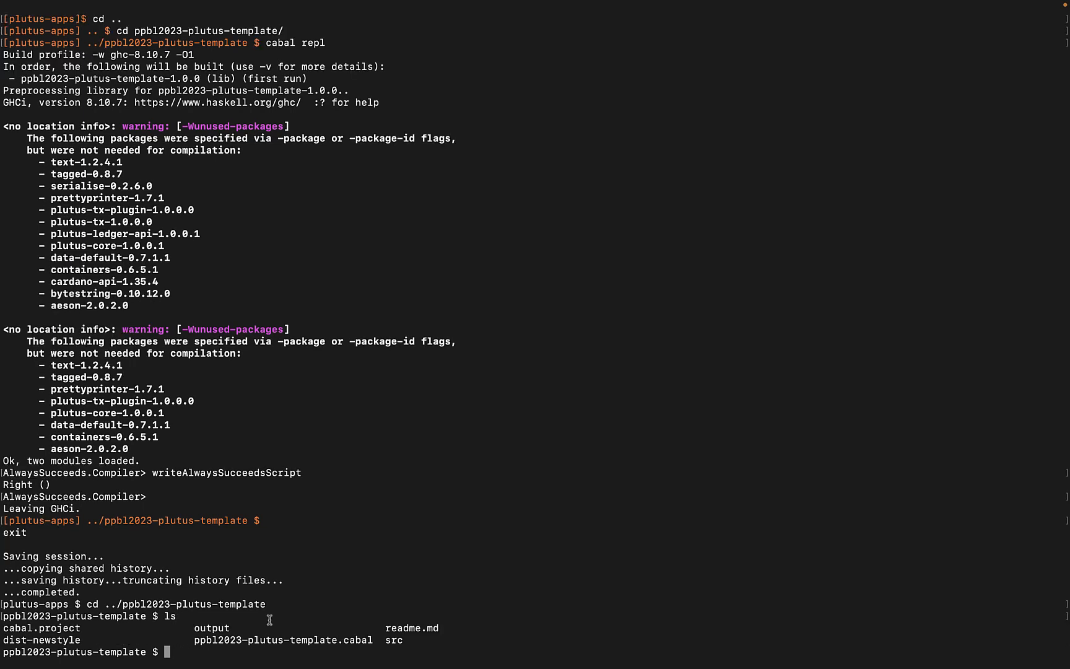
{"action": "mouse_move", "coordinate": [197, 651]}
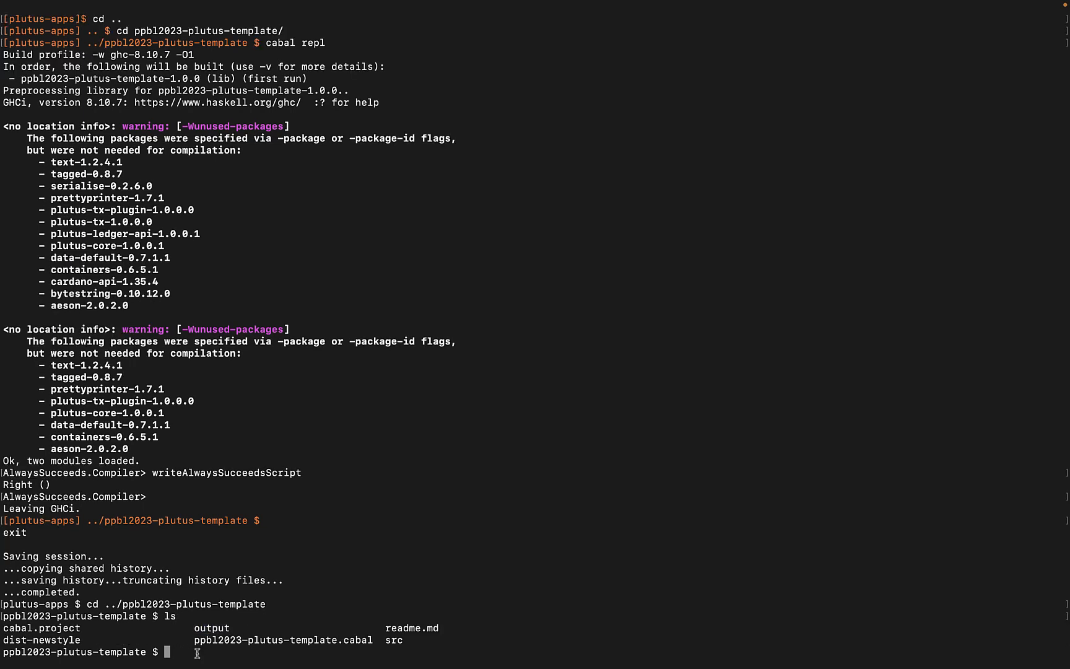
{"action": "type", "text": "cd output"}
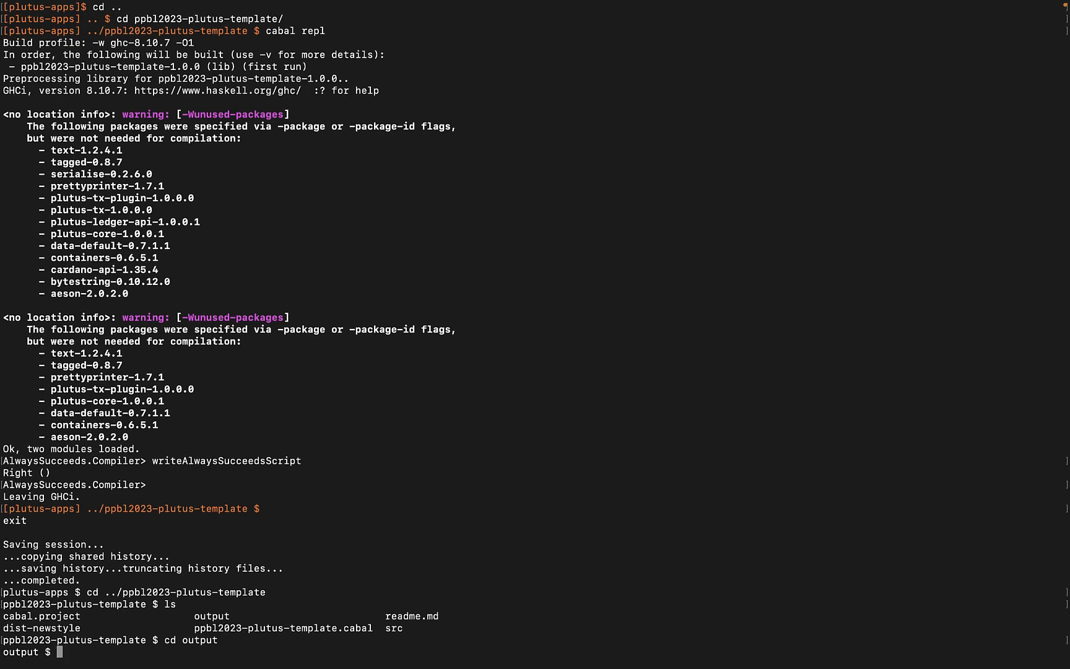
{"action": "type", "text": "ls"}
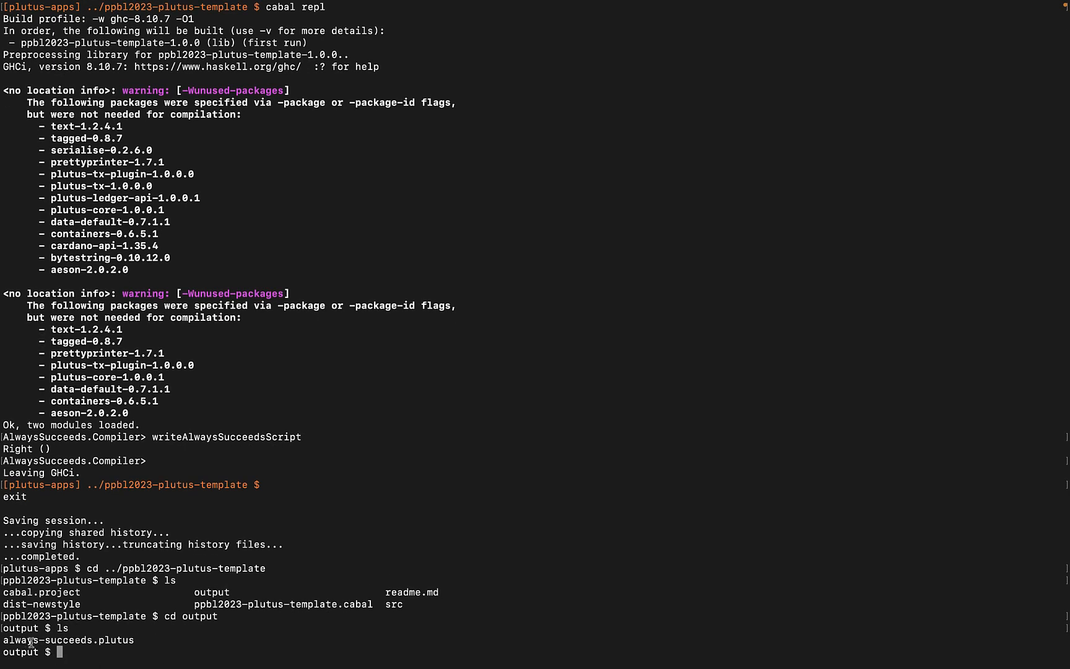
{"action": "mouse_move", "coordinate": [99, 633]}
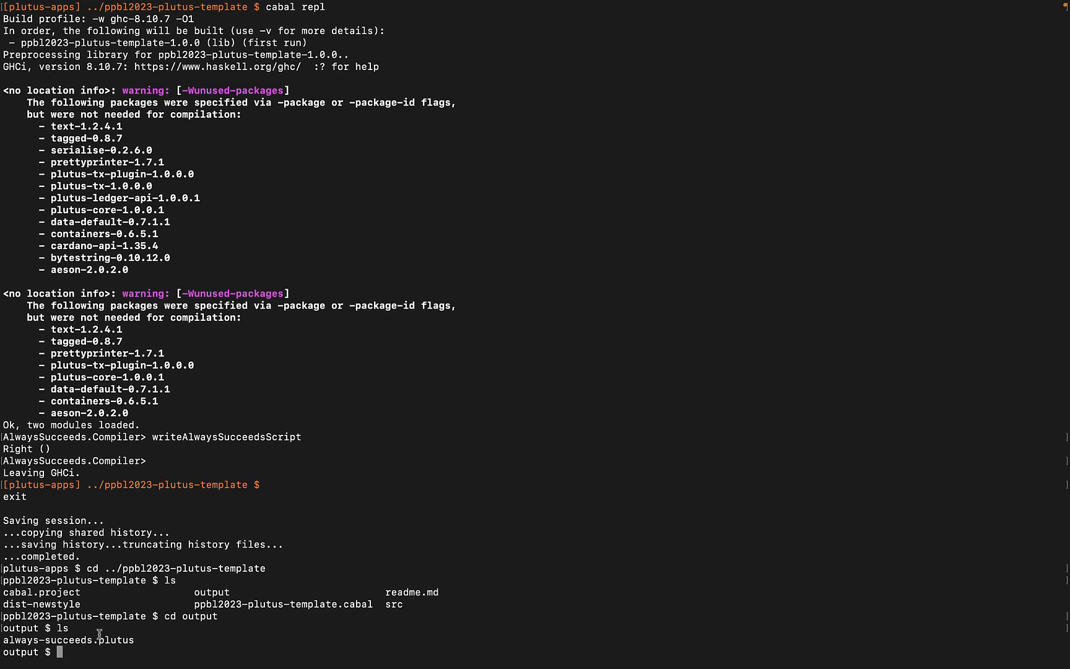
- Print always-succeeds.plutus with cat and highlight its PlutusScriptV2 JSON
{"action": "type", "text": "cat"}
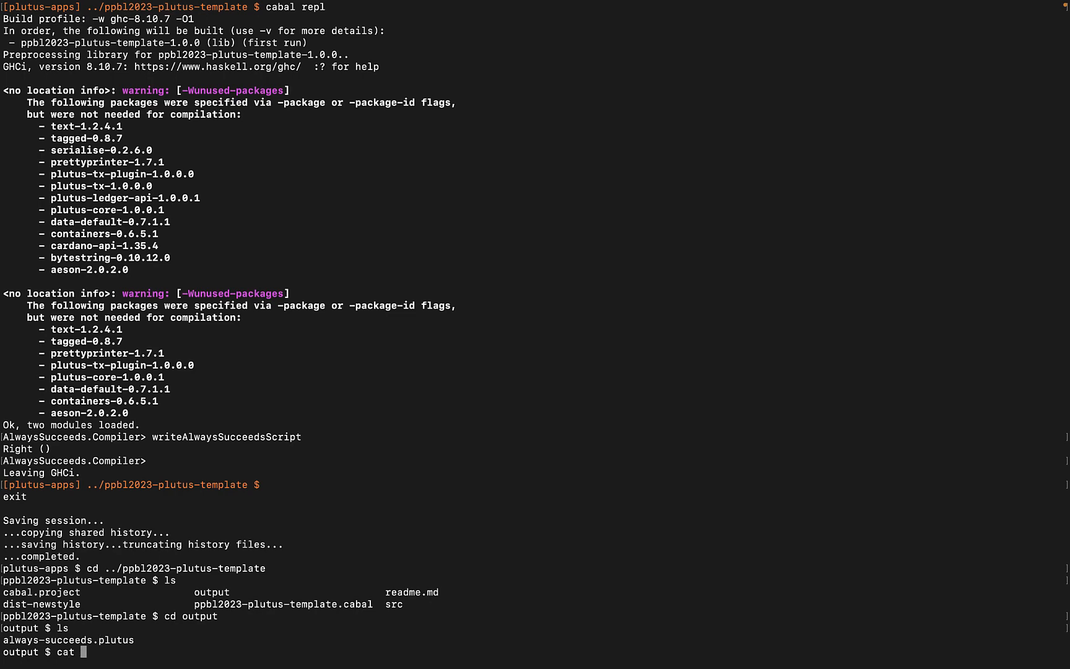
{"action": "type", "text": "always-succeeds.plutus"}
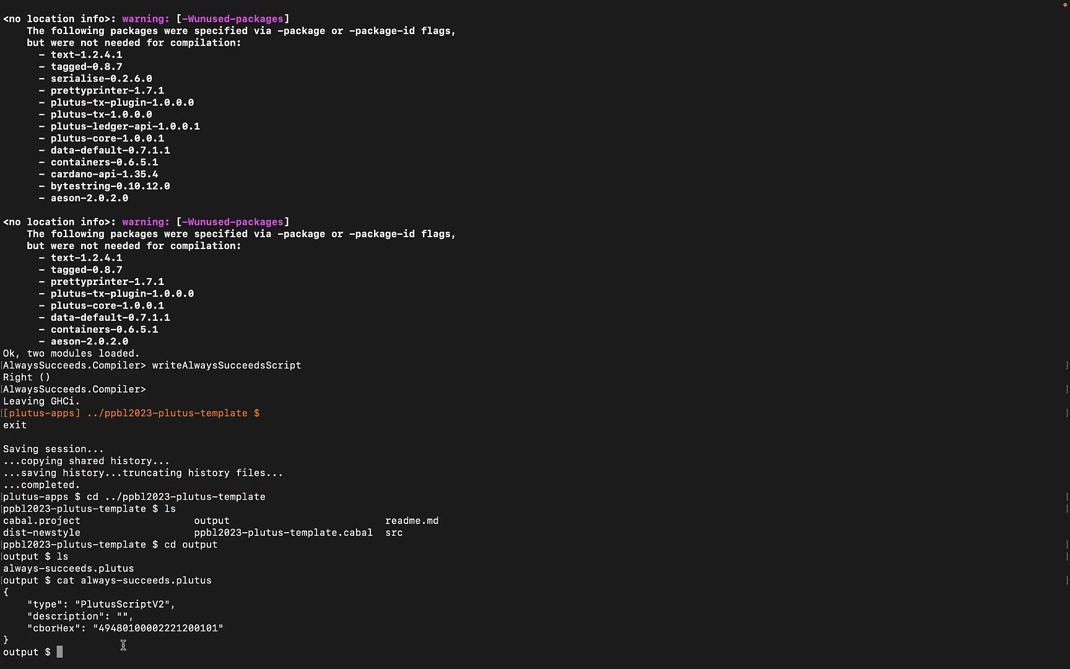
{"action": "double_click", "coordinate": [157, 628]}
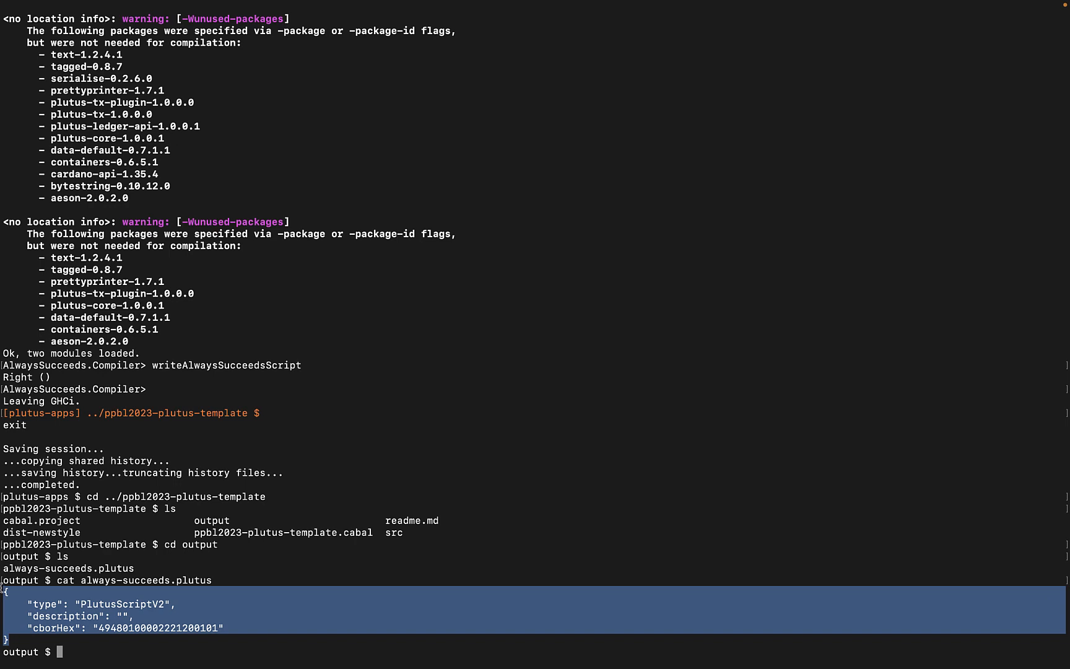
{"action": "mouse_move", "coordinate": [199, 600]}
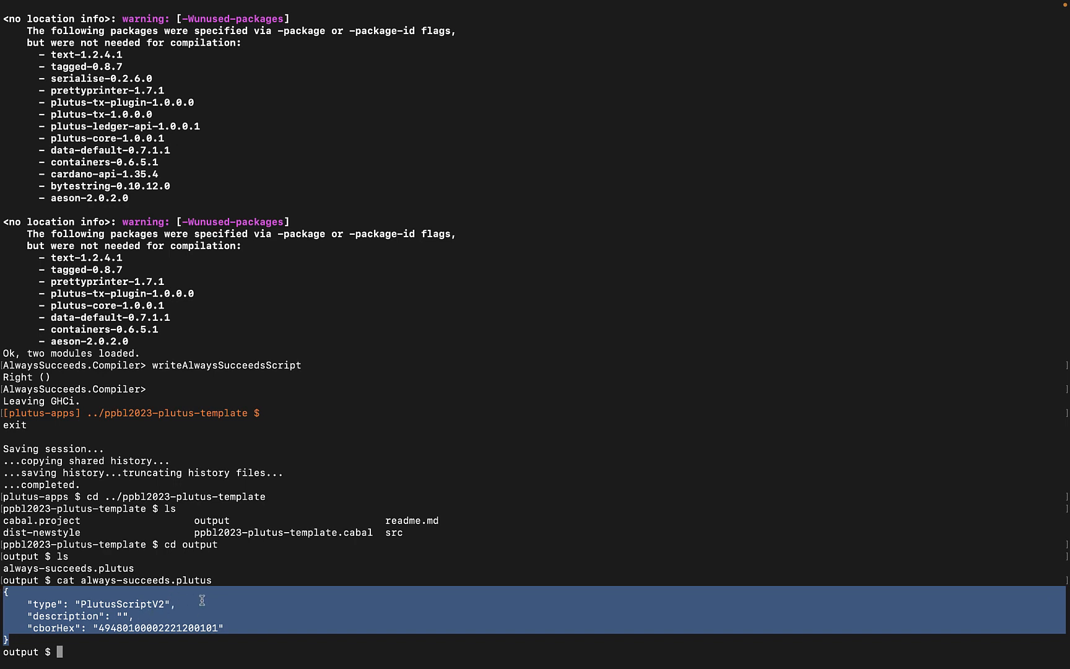
{"action": "mouse_move", "coordinate": [254, 602]}
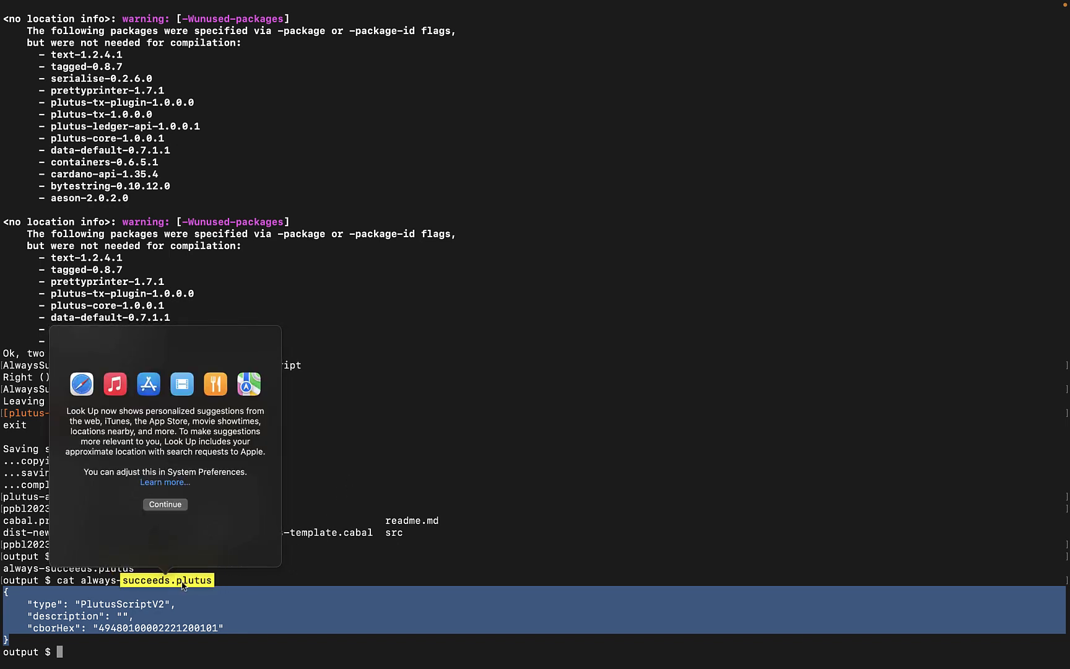
{"action": "left_click", "coordinate": [165, 504]}
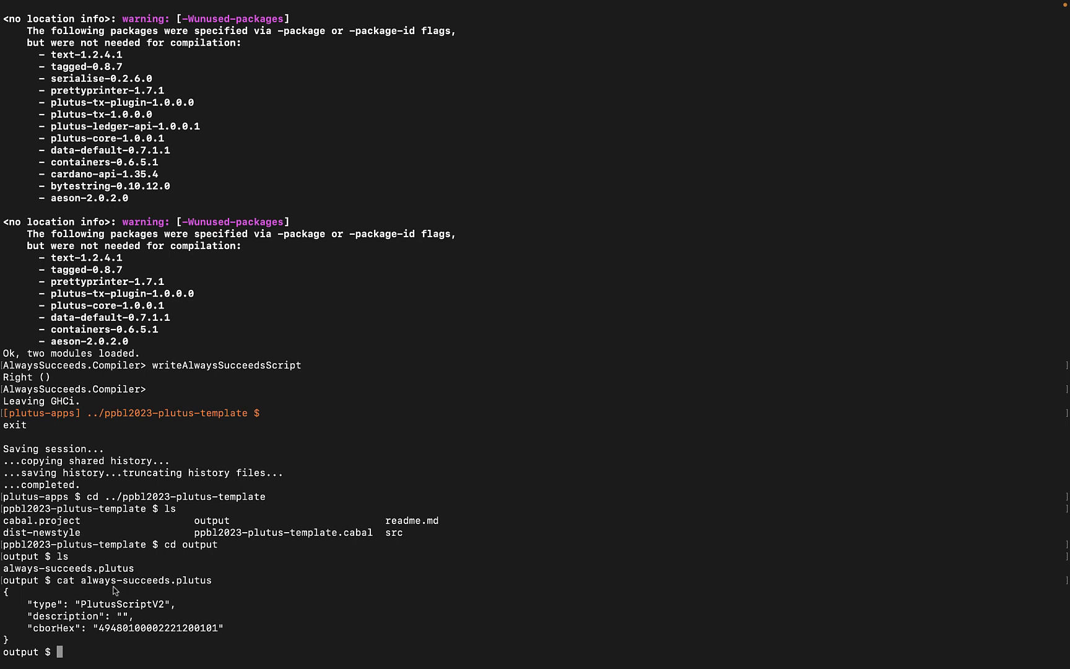
{"action": "mouse_move", "coordinate": [150, 591]}
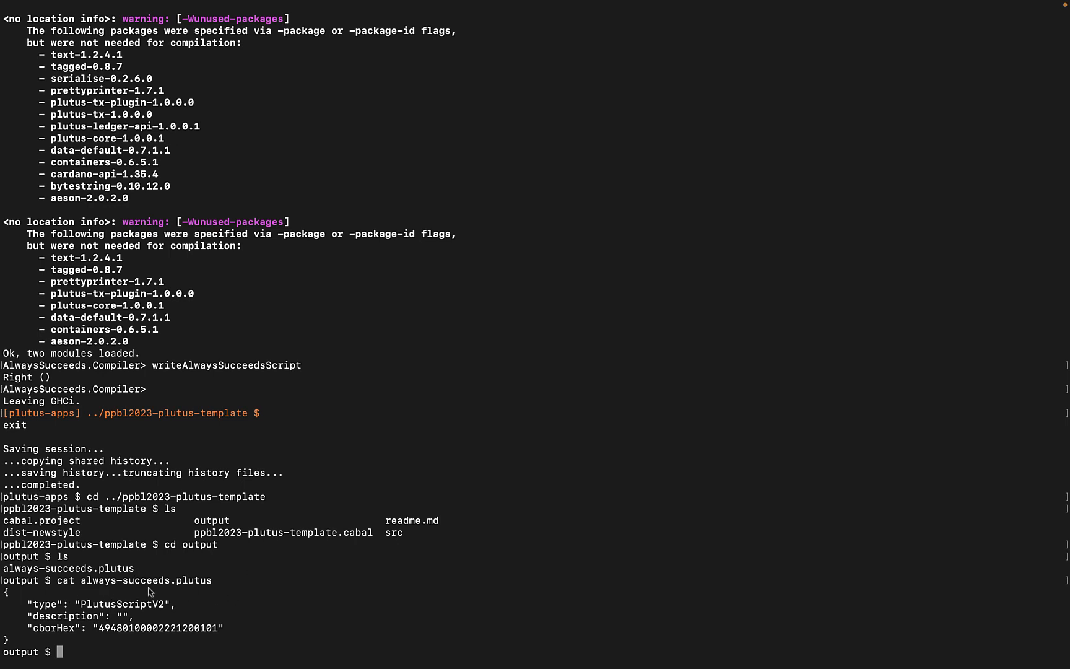